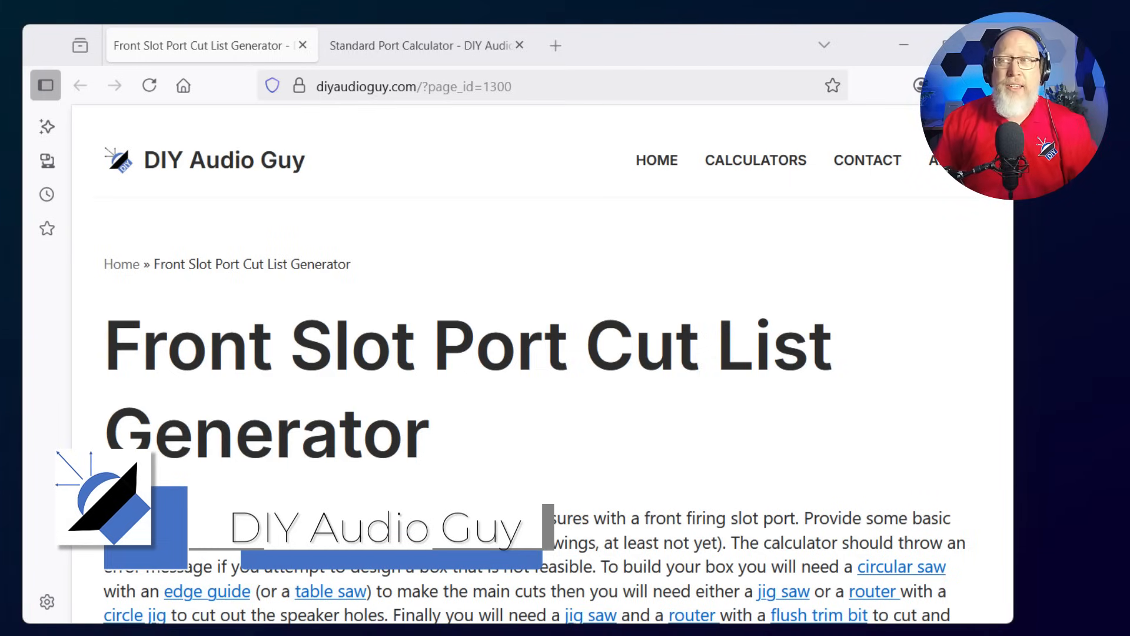
Enter the 24×14 inch enclosure size and 24 inch maximum depth.
scroll(down, 3)
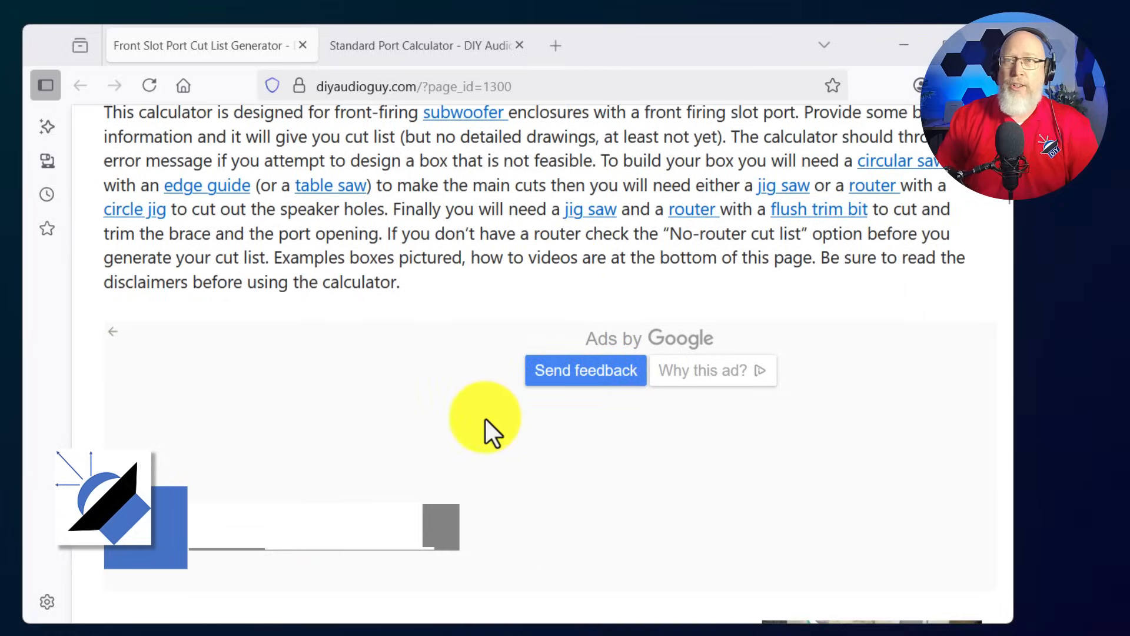
scroll(down, 3)
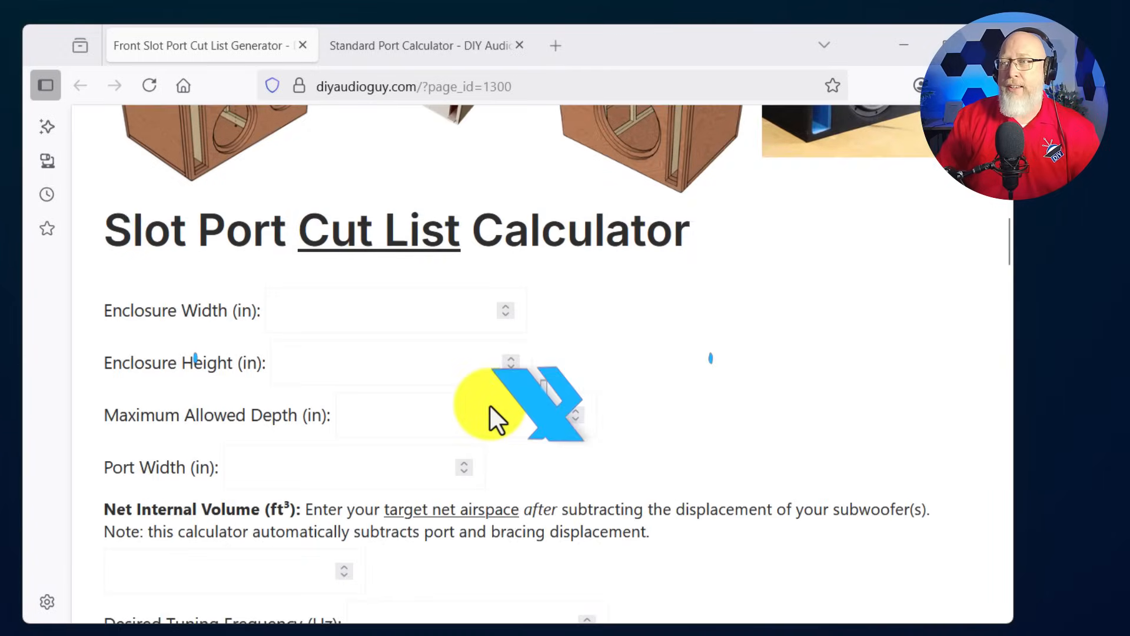
click(395, 209)
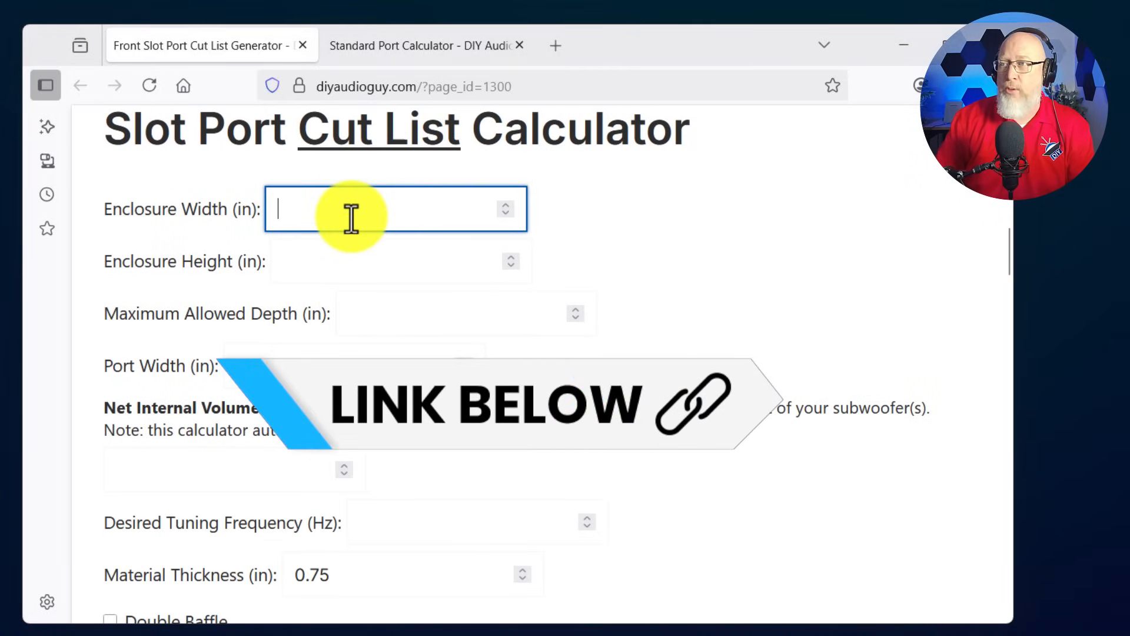
text(24)
click(401, 261)
text(14)
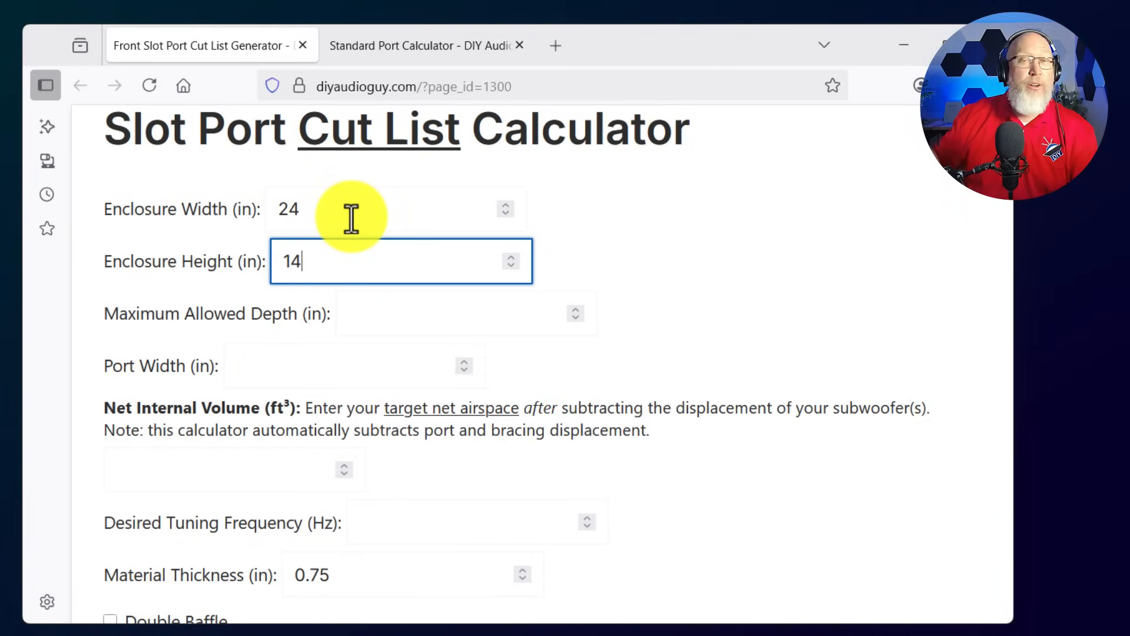
click(465, 313)
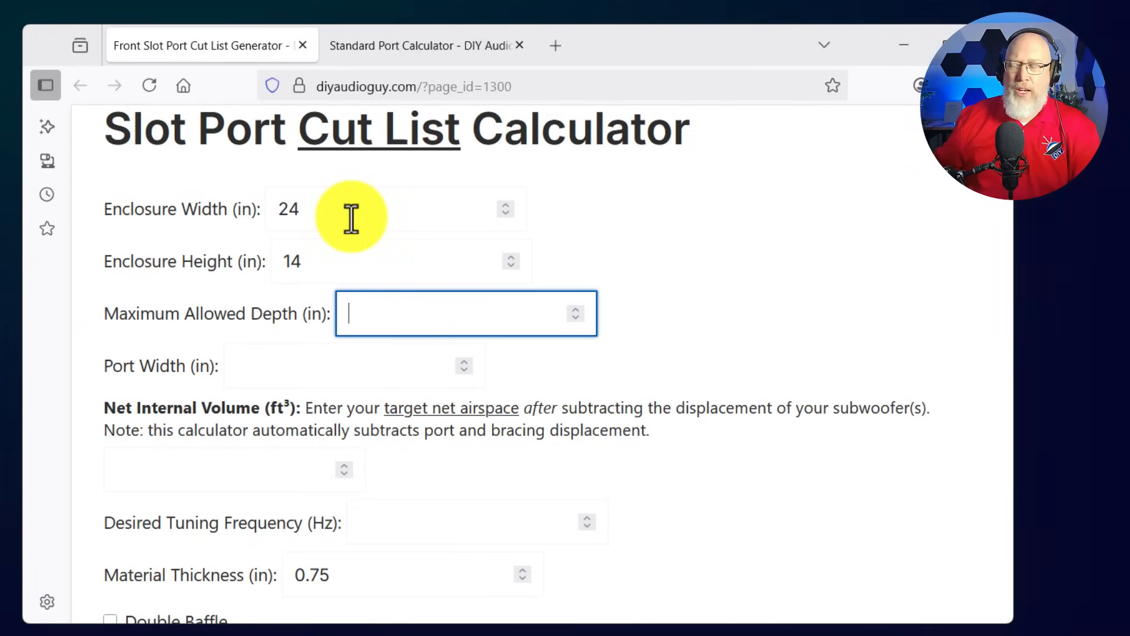
text(24)
click(355, 366)
text(2.5)
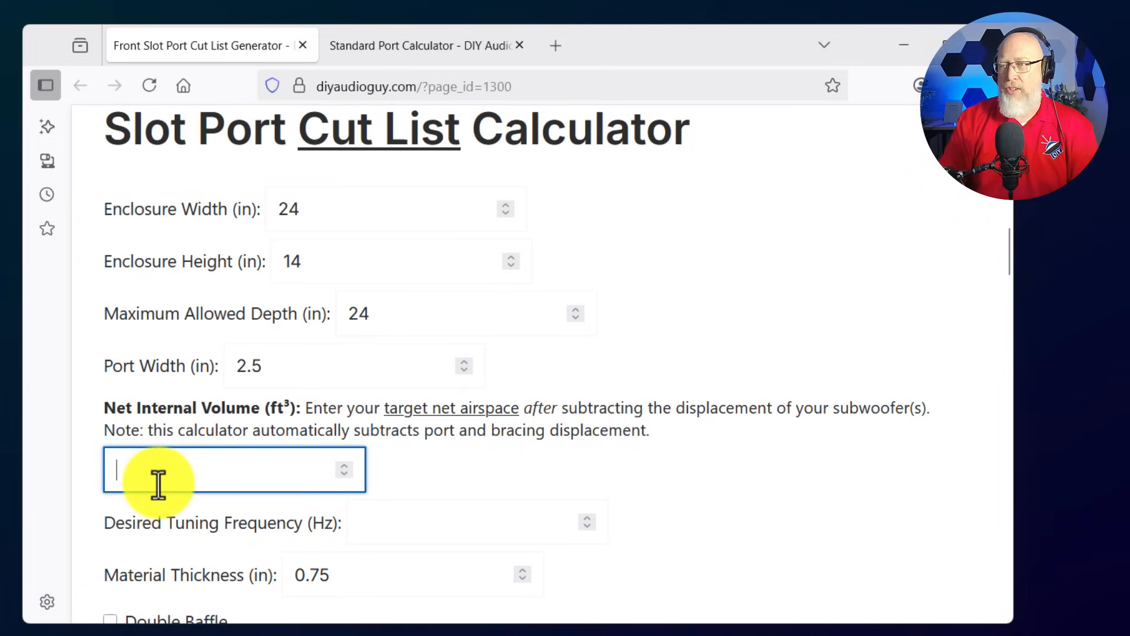
Enter 2 cubic feet net volume and 36 Hz tuning.
text(2)
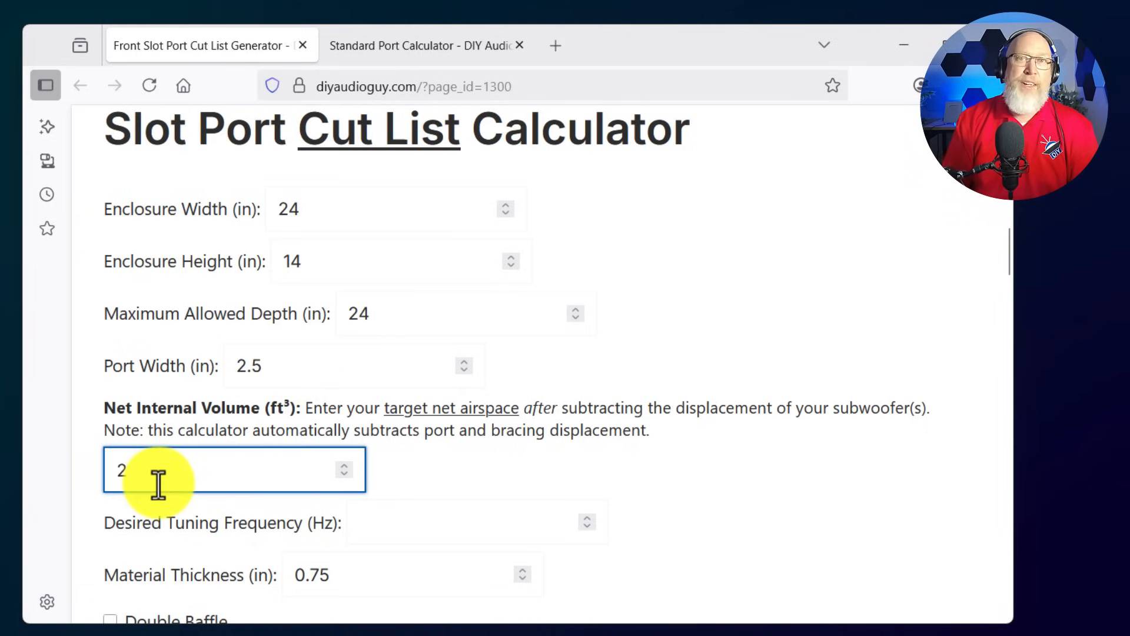
text(36)
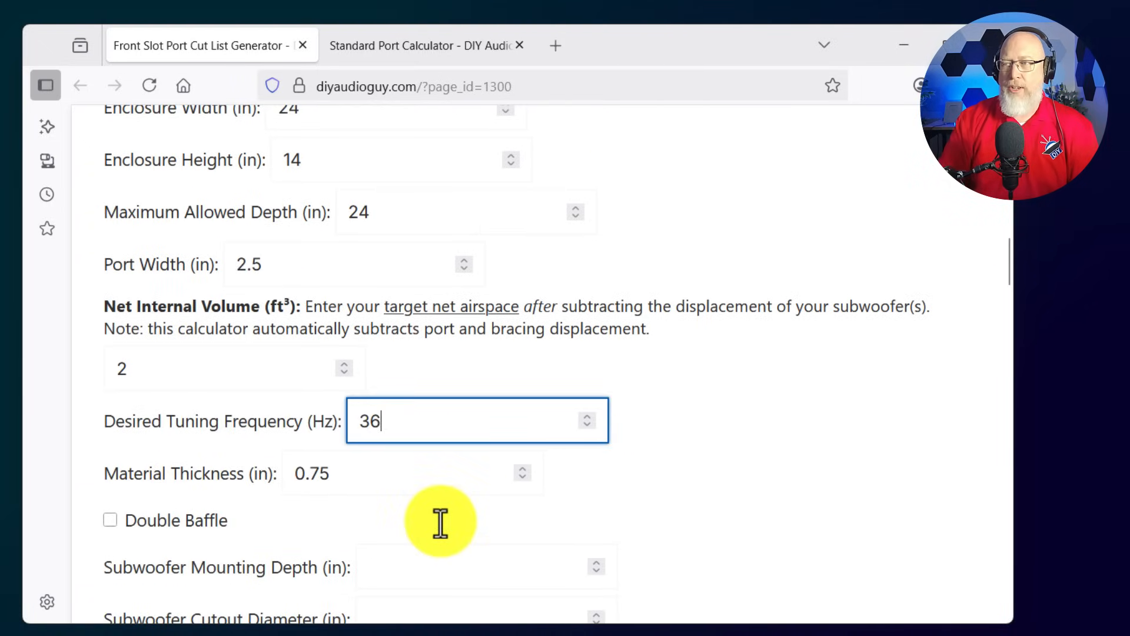
scroll(down, 3)
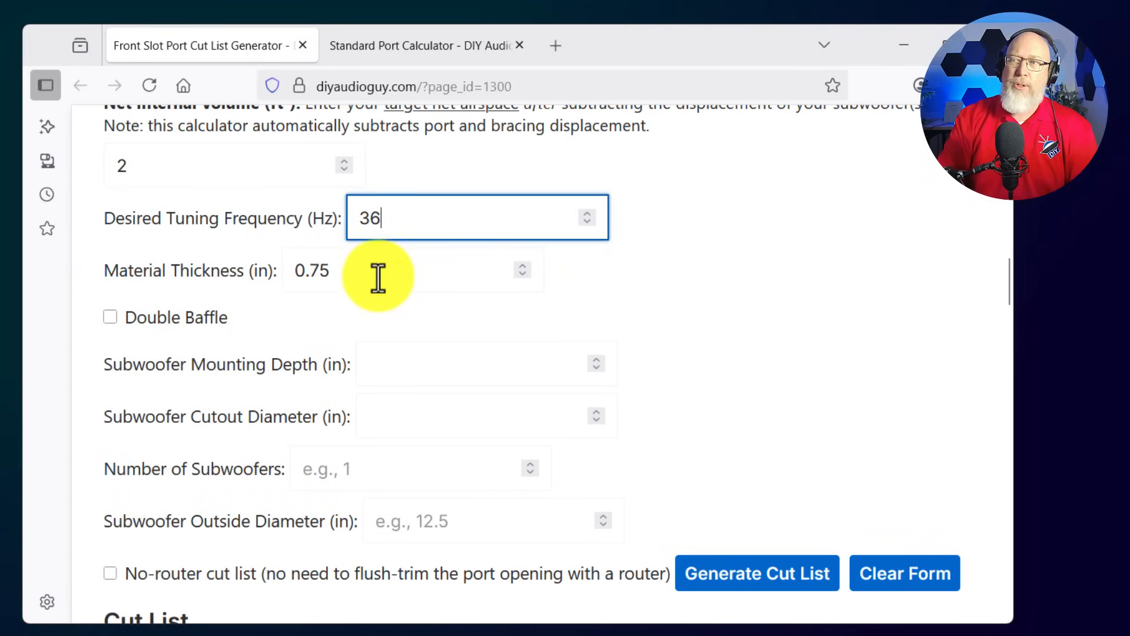
Enter 5 inch mounting depth and one 12.5 inch sub, then choose the no-router cut list.
click(413, 270)
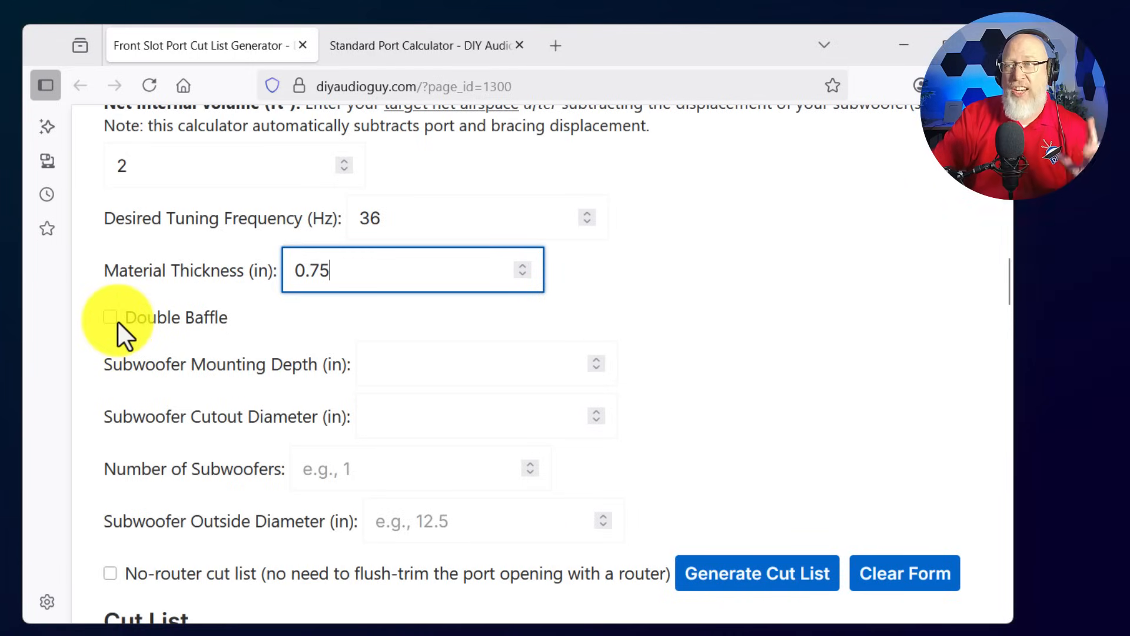
click(486, 363)
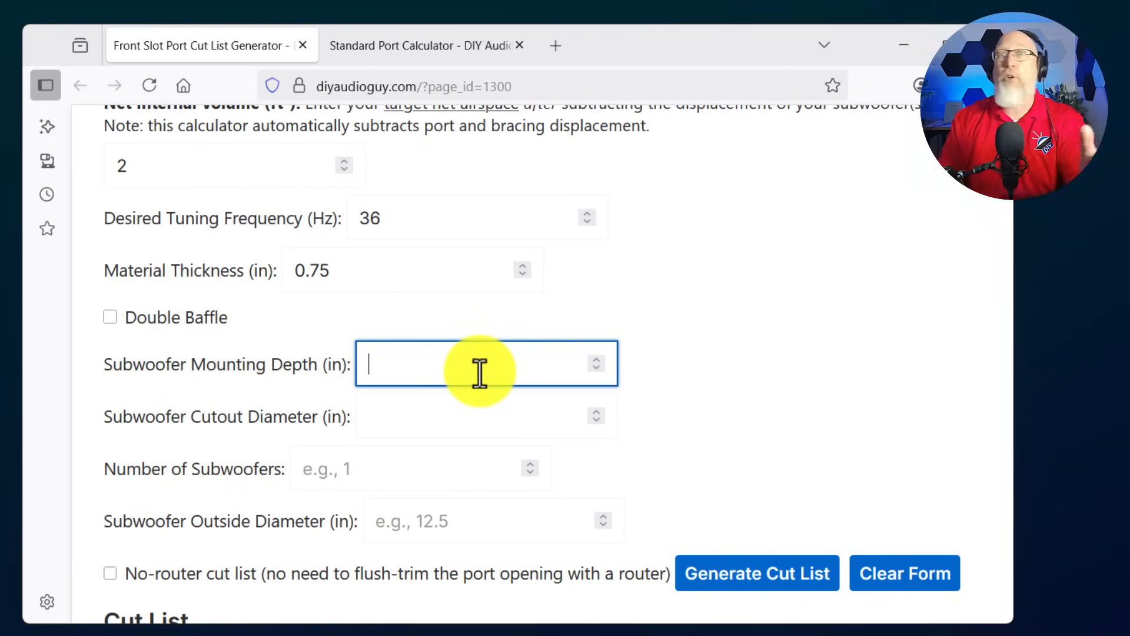
text(5)
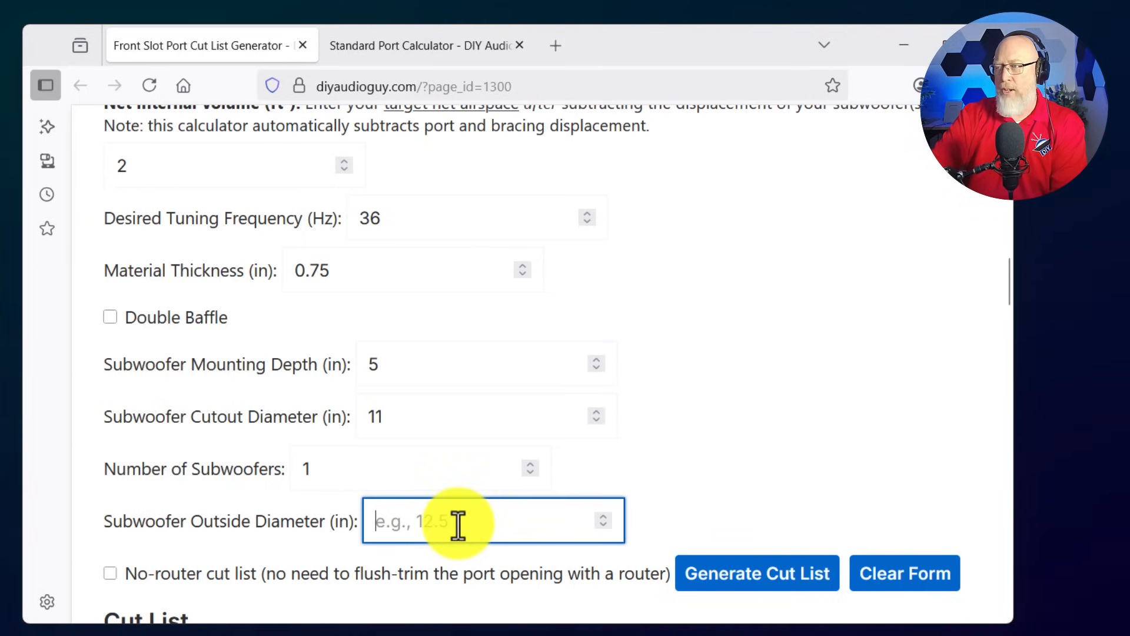
text(12.5)
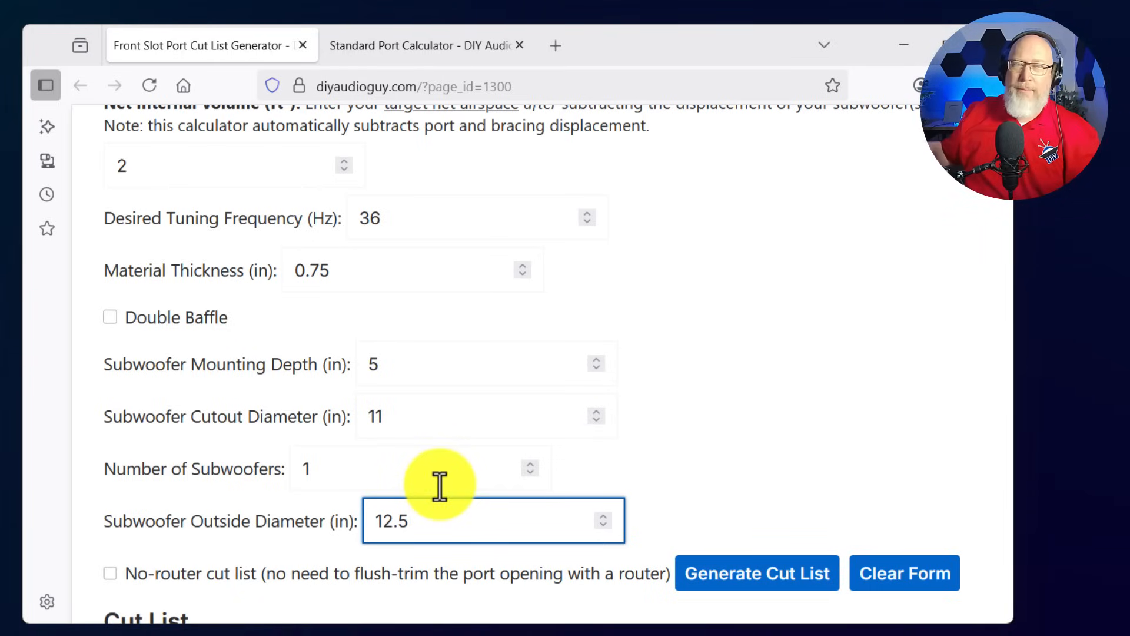
scroll(down, 3)
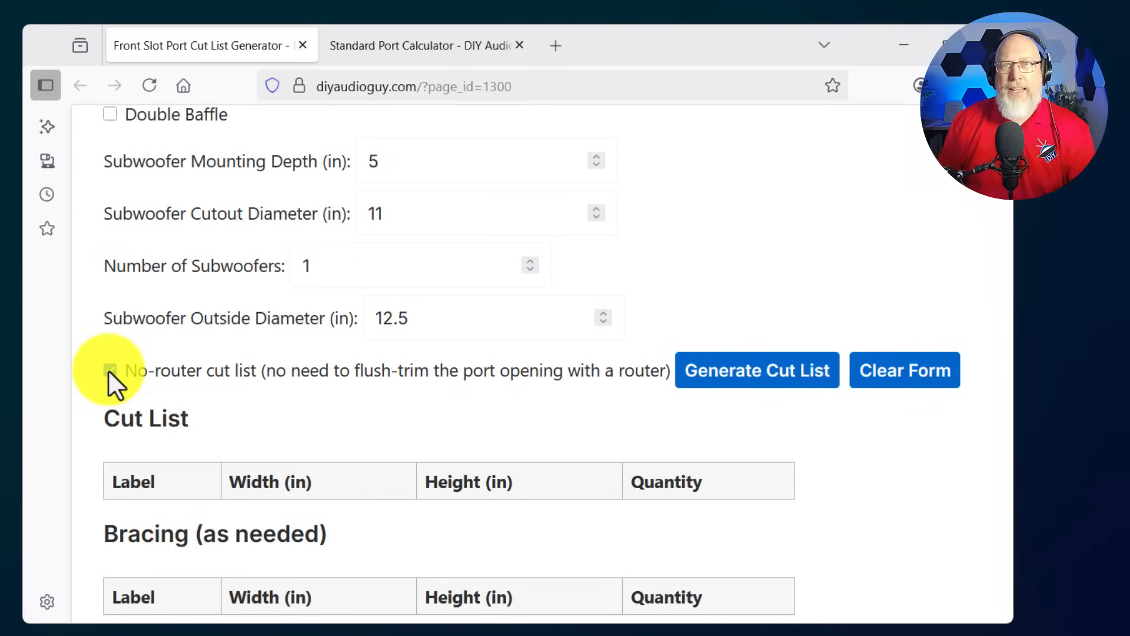
click(756, 370)
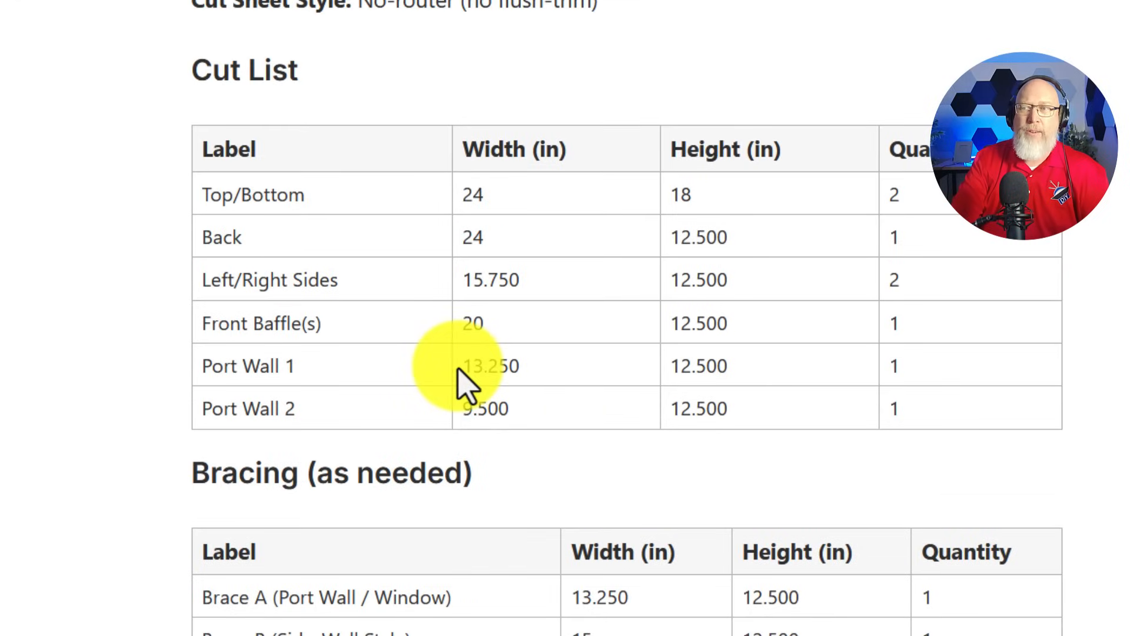
Highlight the Port Wall 1 (13.250 in) and Port Wall 2 (9.500 in) widths.
double_click(490, 366)
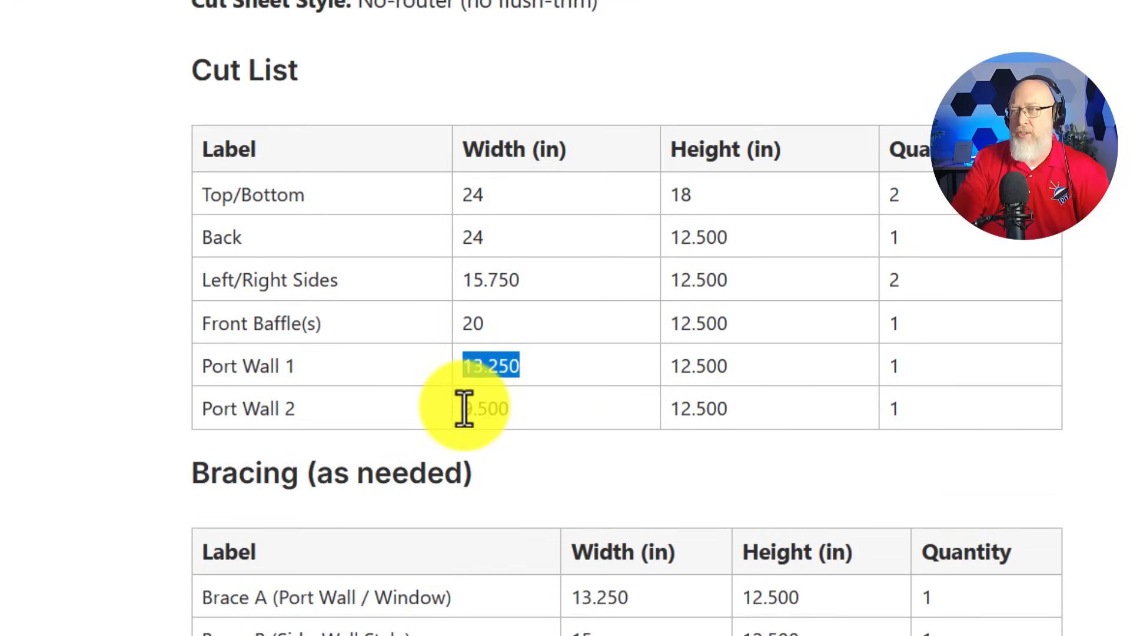
click(487, 408)
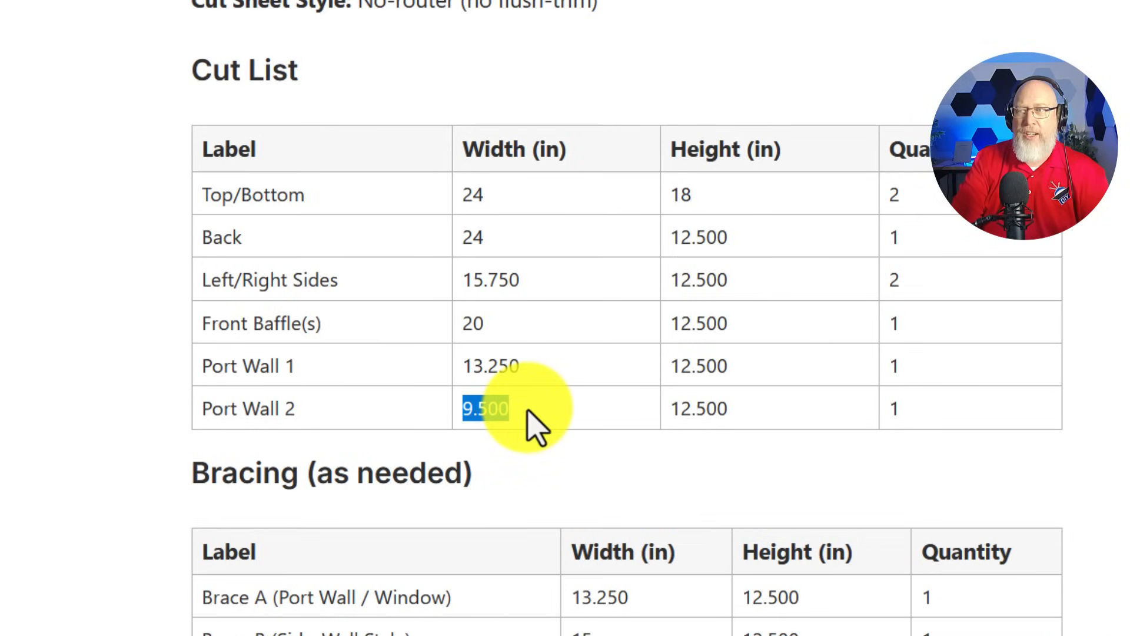
mouse_move(642, 417)
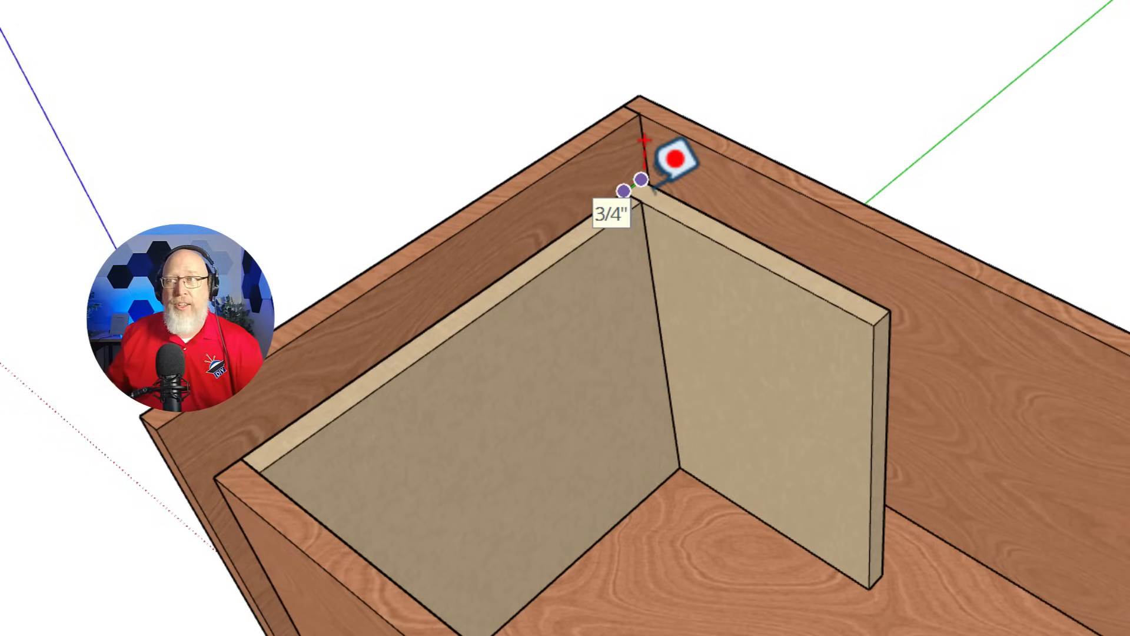
Tape-measure the port wall panel's top edge to confirm 3/4 inch thickness.
drag(639, 179, 891, 310)
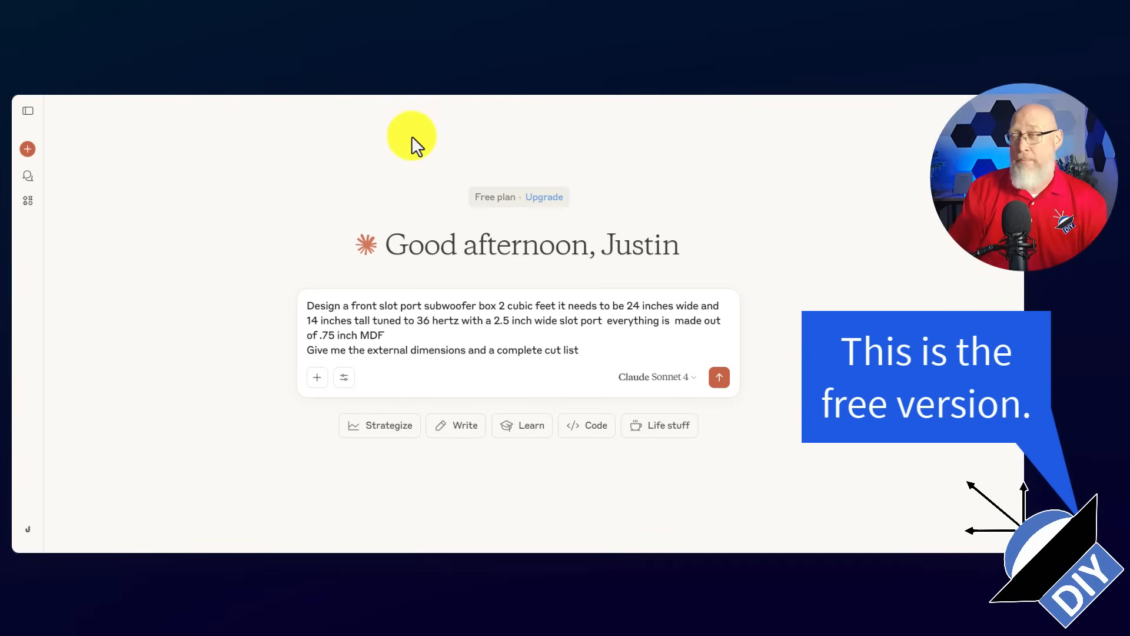
Send the slot-port box request and scroll through Claude's design response.
click(719, 377)
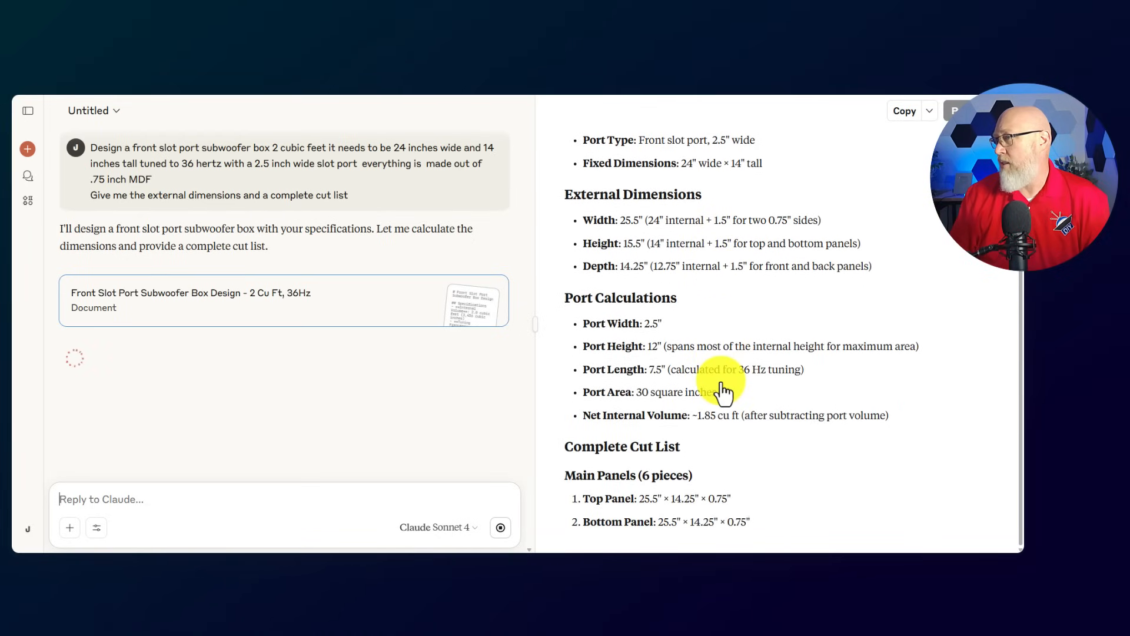
scroll(down, 3)
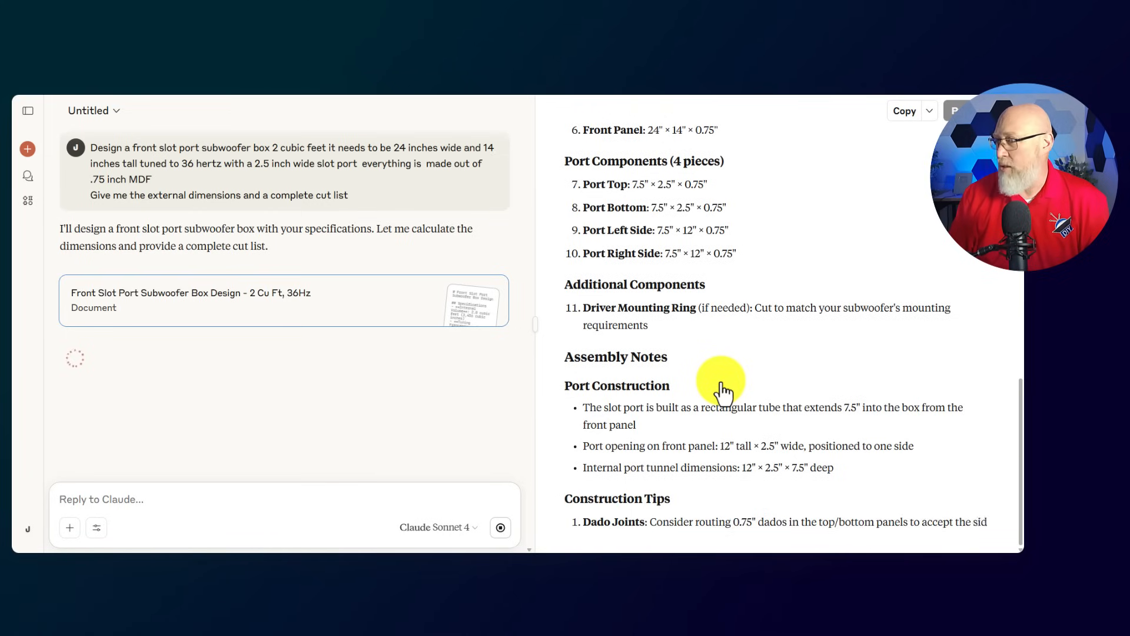
scroll(down, 3)
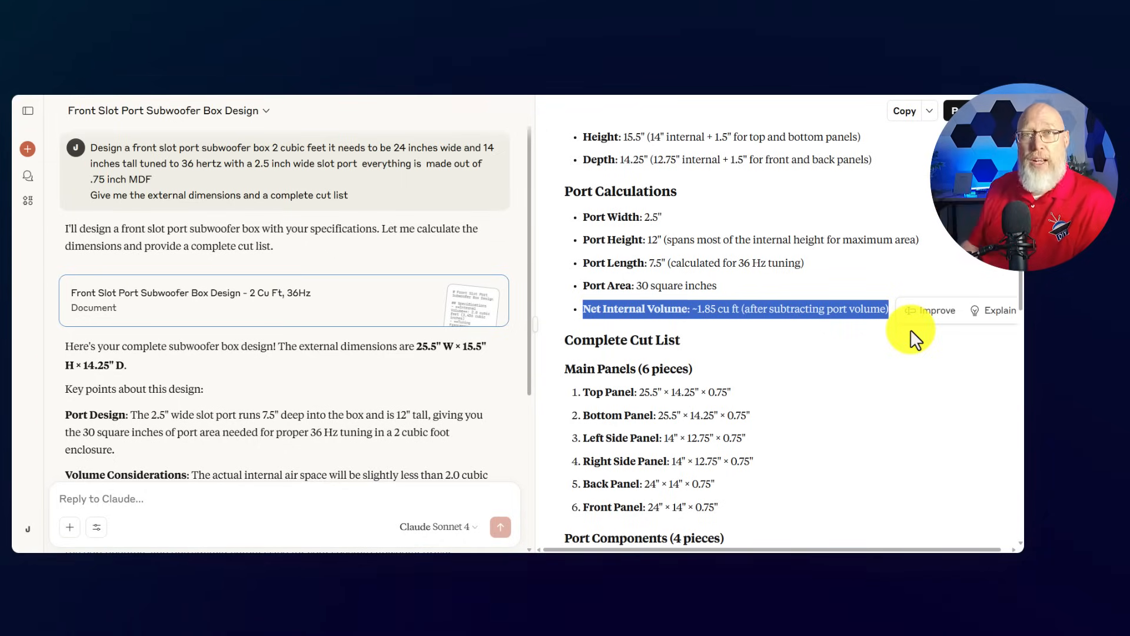
mouse_move(548, 224)
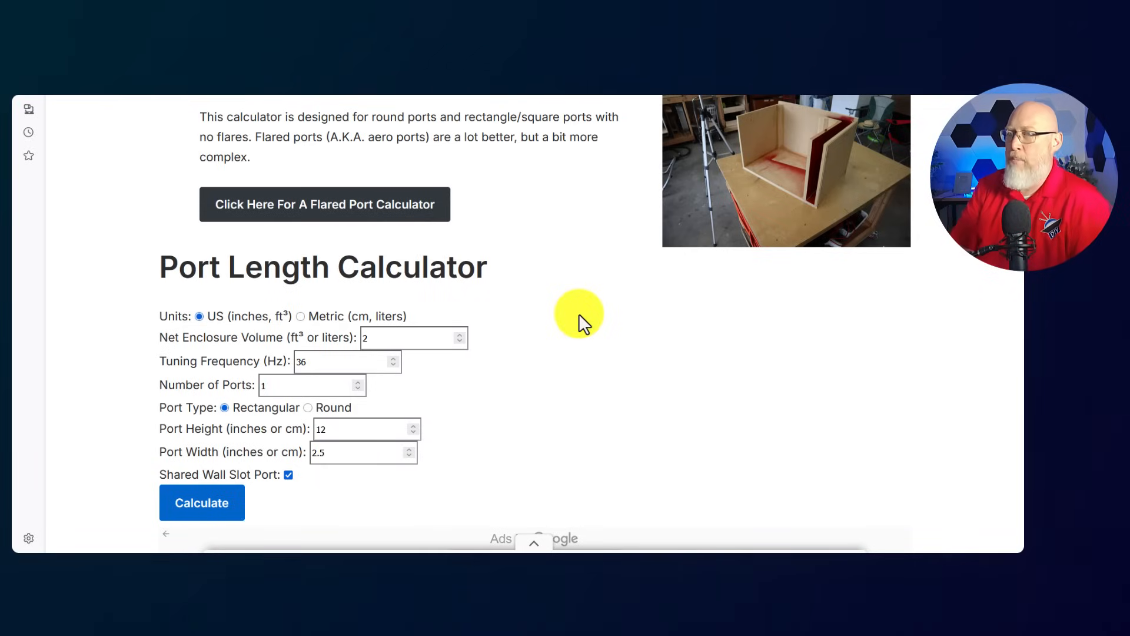
Calculate port length for 2 ft³, 36 Hz, one 12×2.5 inch shared-wall port.
scroll(down, 3)
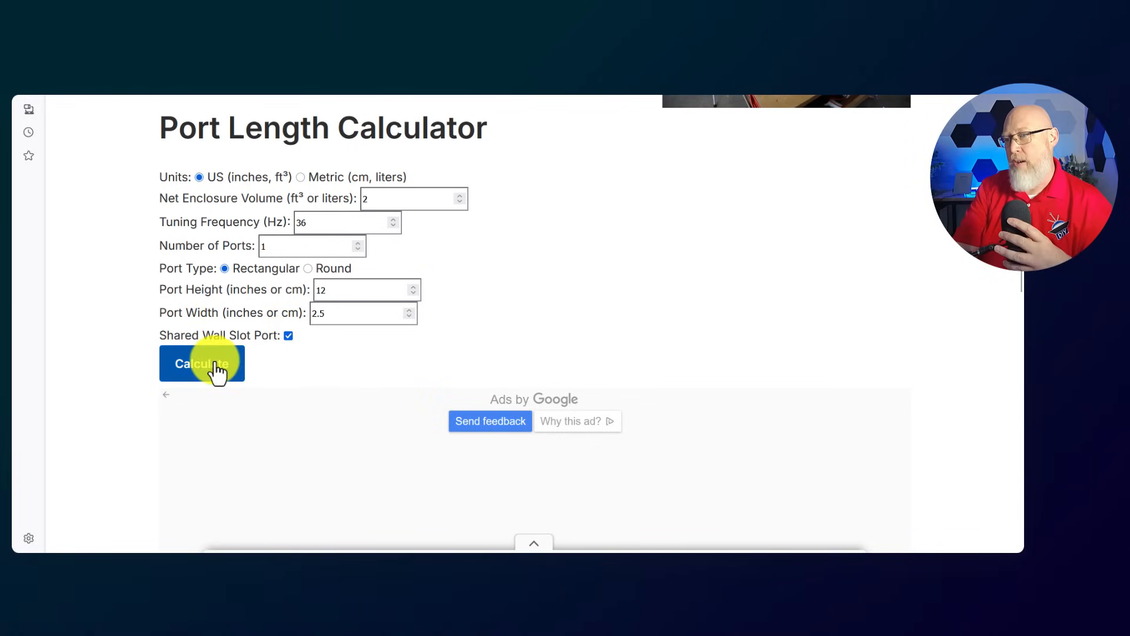
click(202, 363)
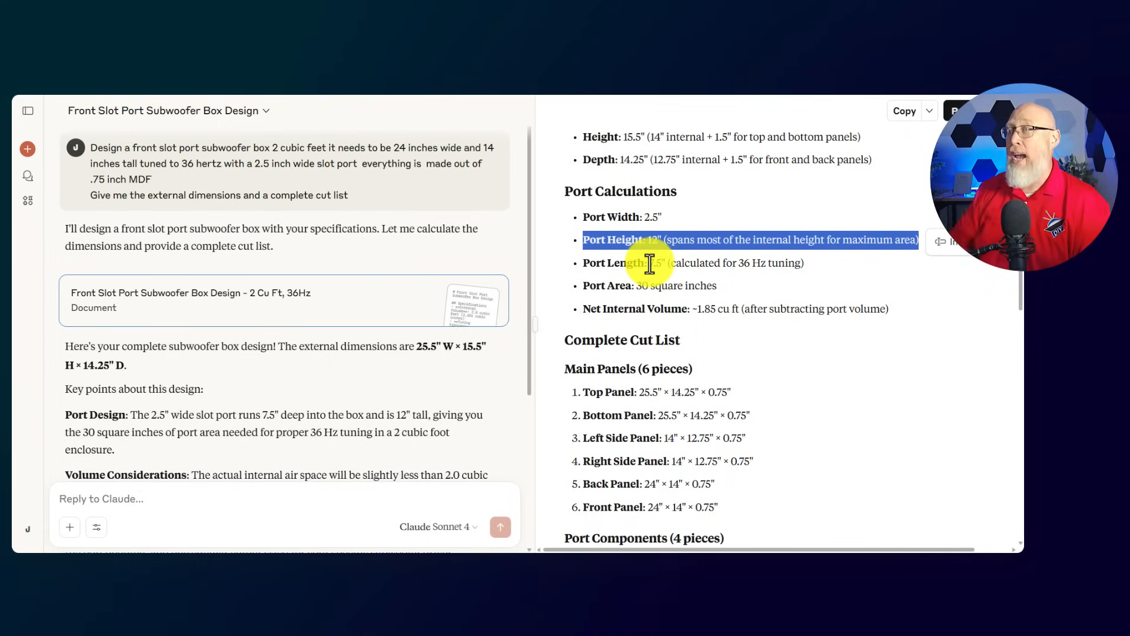
mouse_move(693, 516)
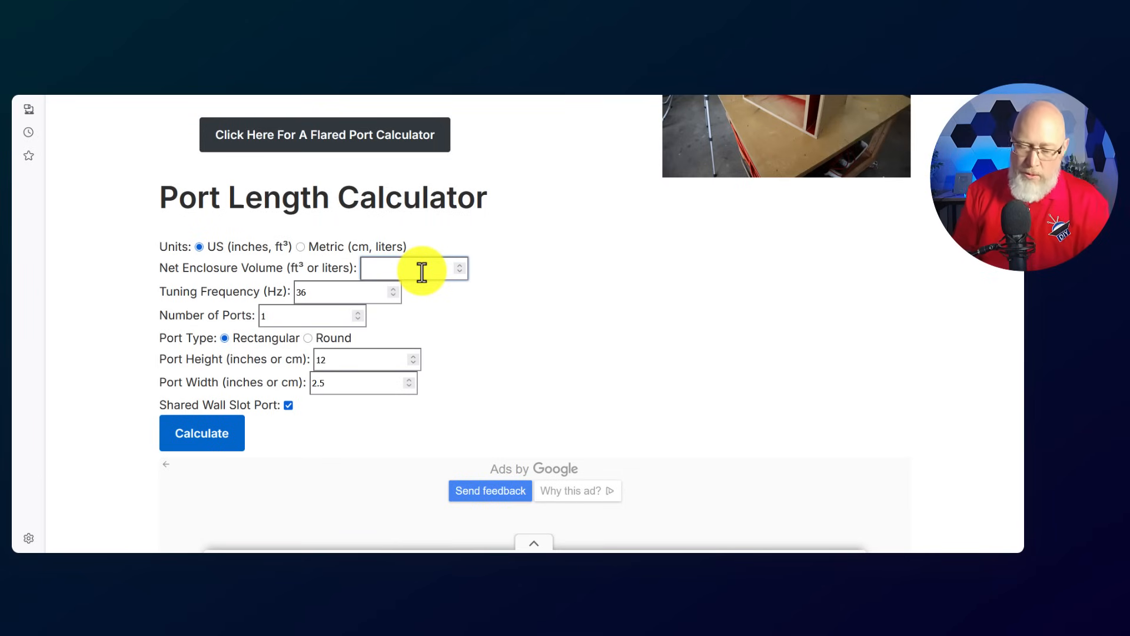
Change net volume to 1.85 cubic feet and recalculate the port length.
text(1.85)
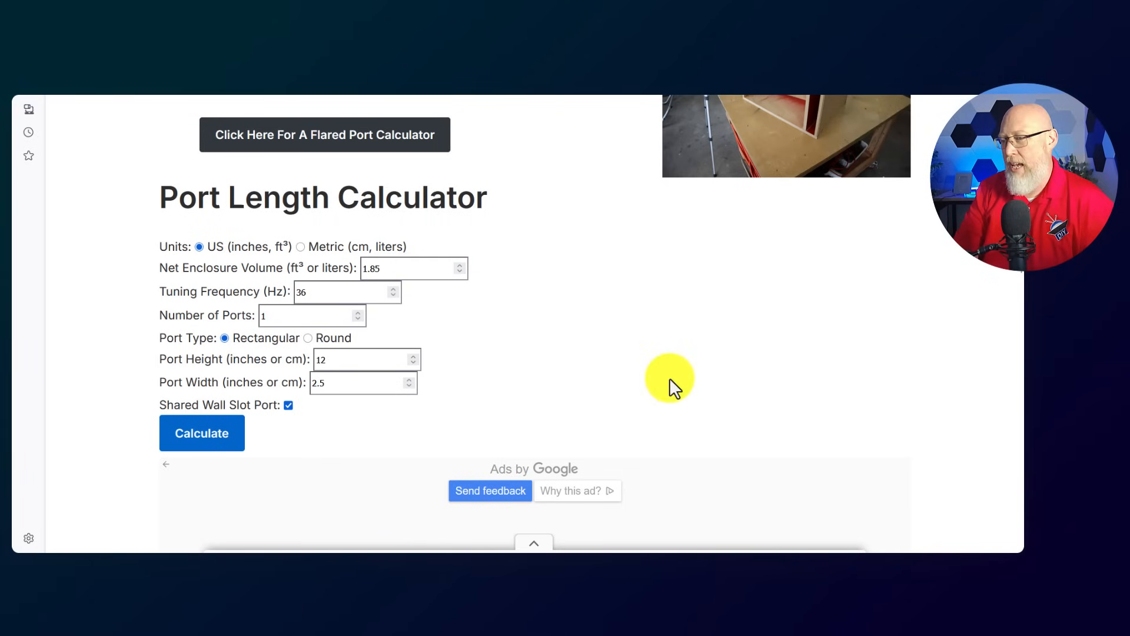
click(202, 433)
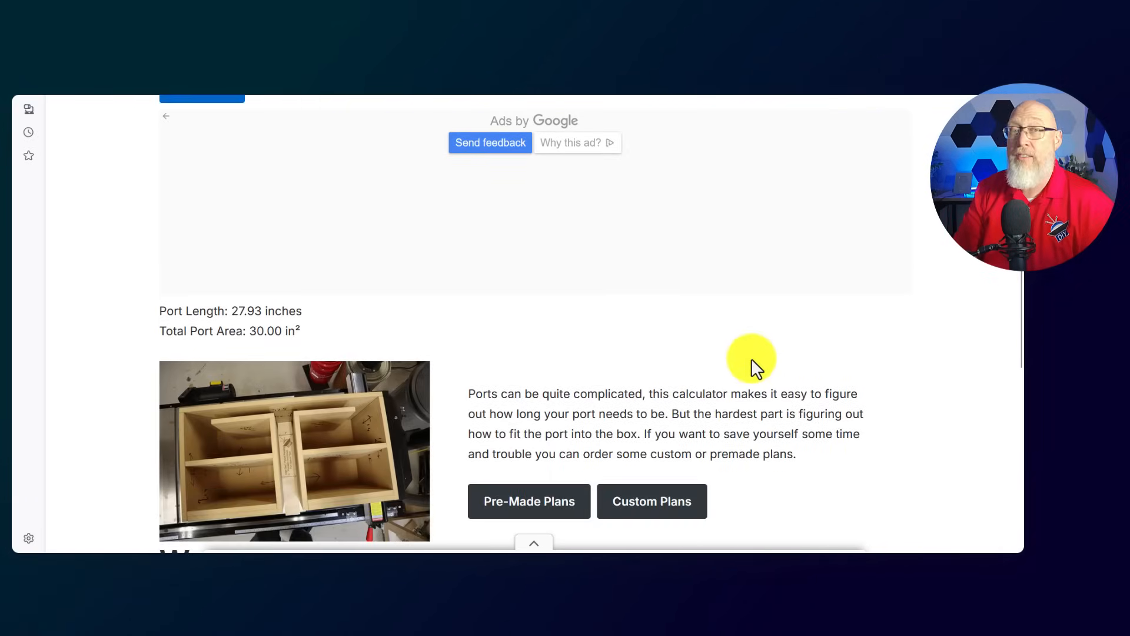
scroll(up, 3)
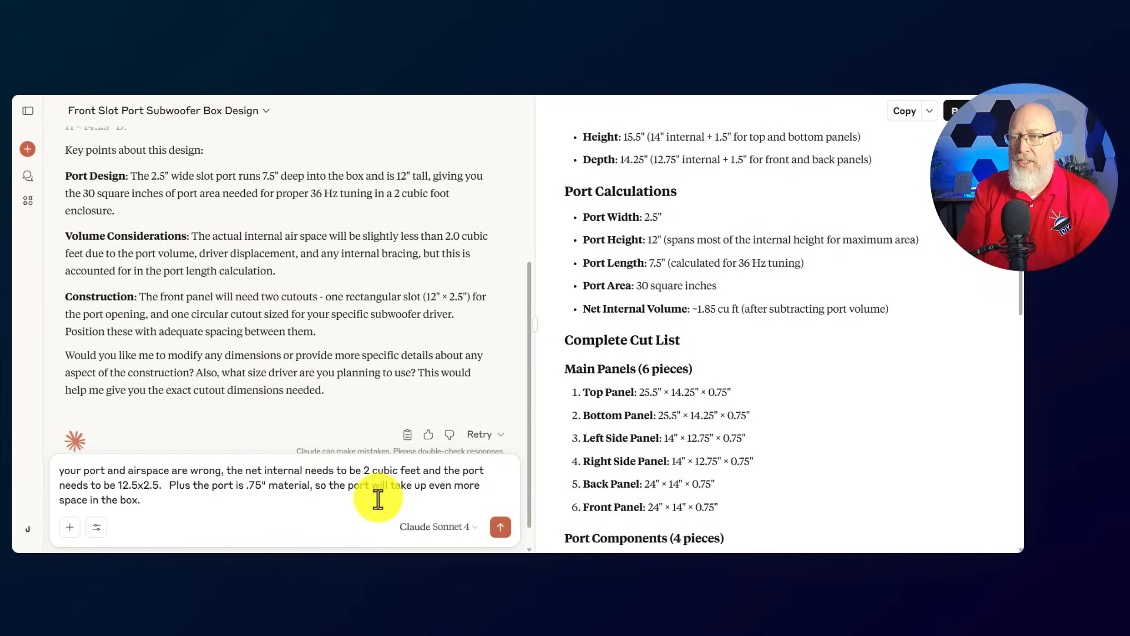
Send the 2 ft³ correction and highlight Version 2's four port component pieces.
click(500, 527)
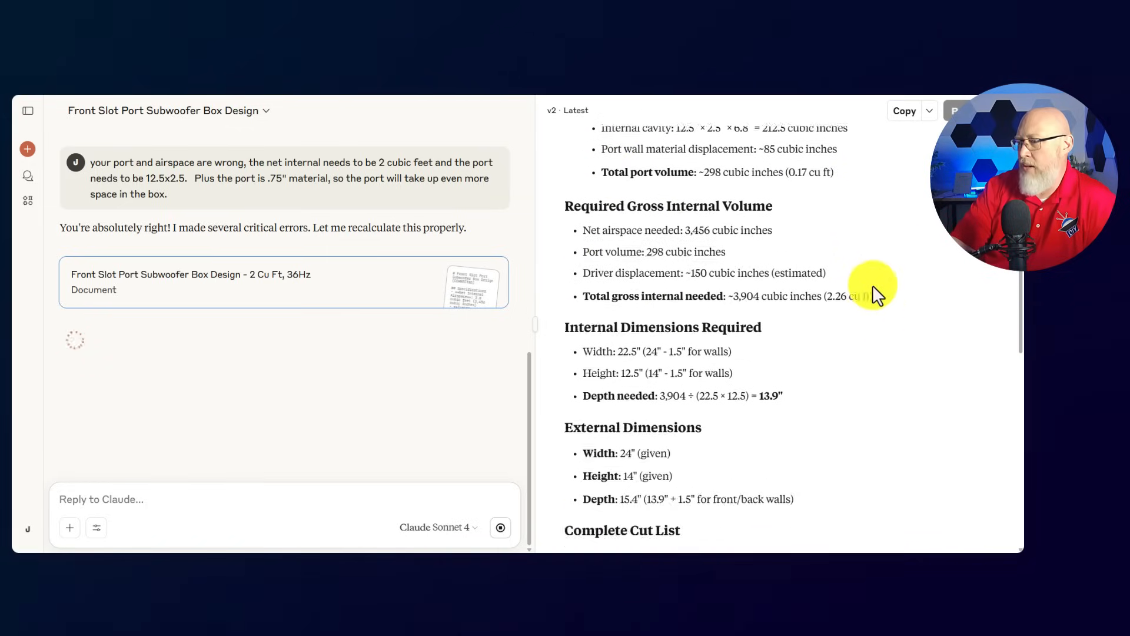
scroll(down, 3)
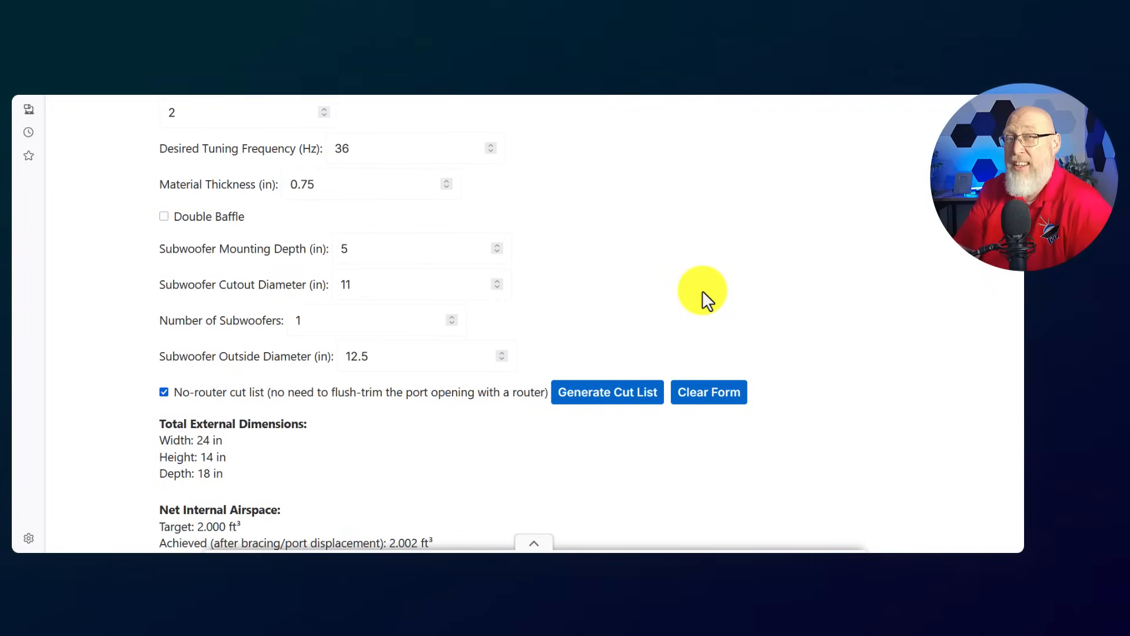
mouse_move(845, 266)
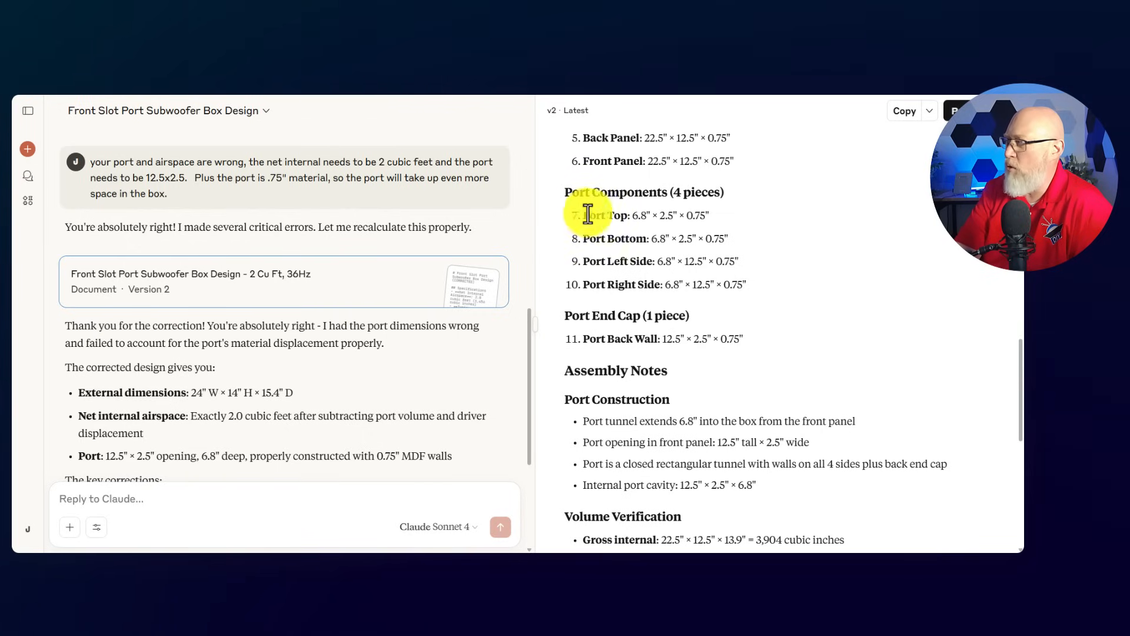
drag(585, 215, 746, 284)
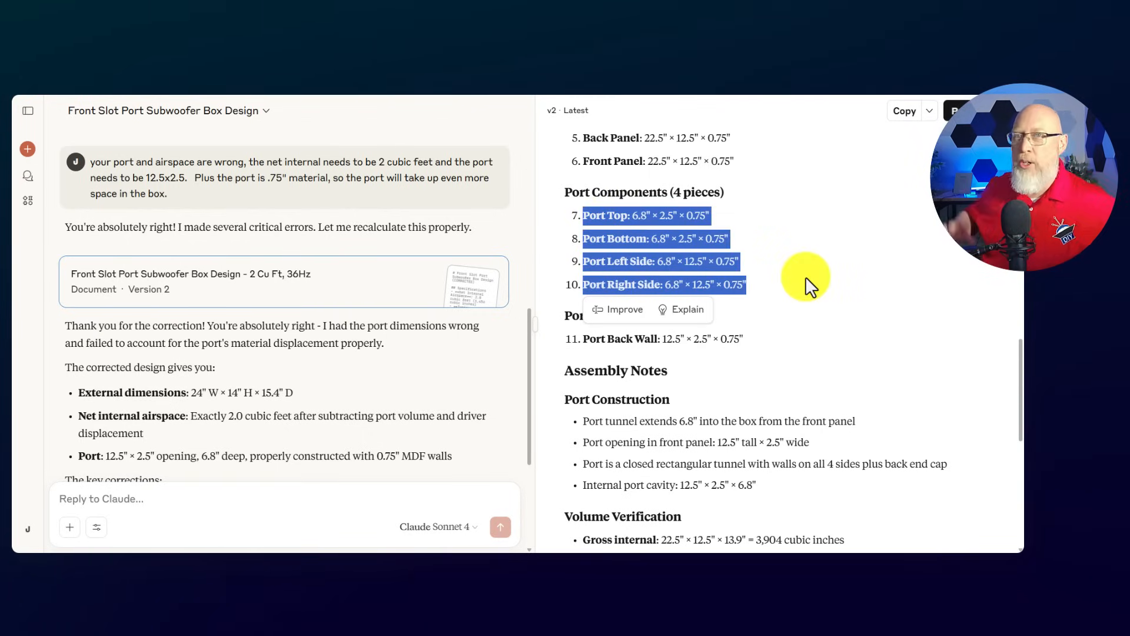
scroll(down, 3)
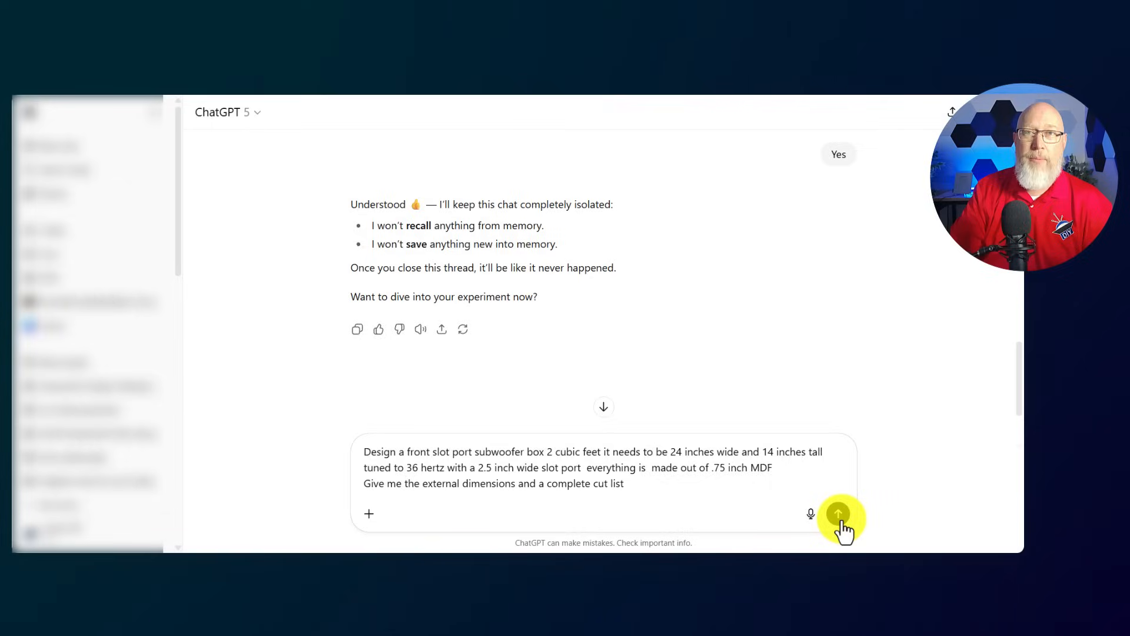
Send ChatGPT the 24×14 inch, 2 ft³, 36 Hz front slot port box request.
click(838, 513)
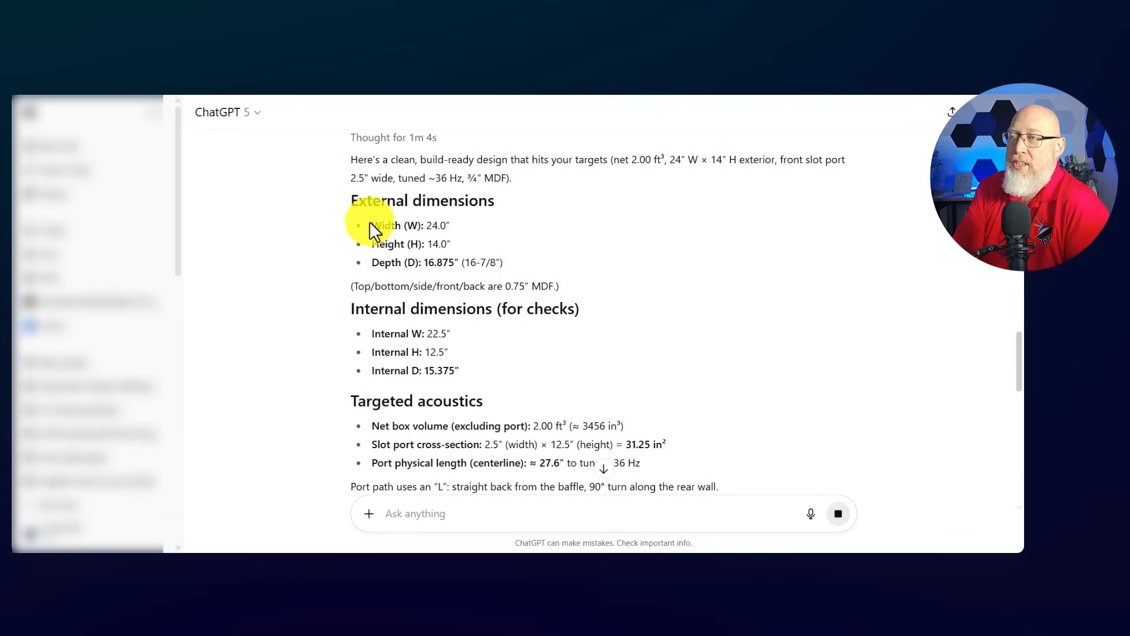
Review ChatGPT's design and highlight the 27.6 inch port length line.
drag(373, 225, 502, 261)
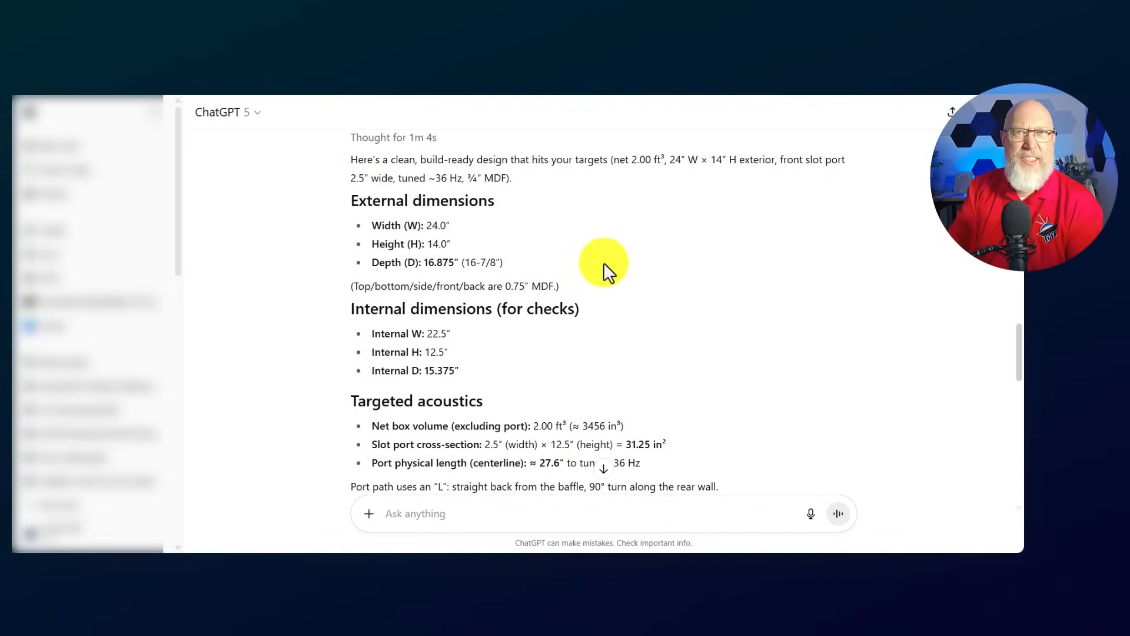
scroll(down, 3)
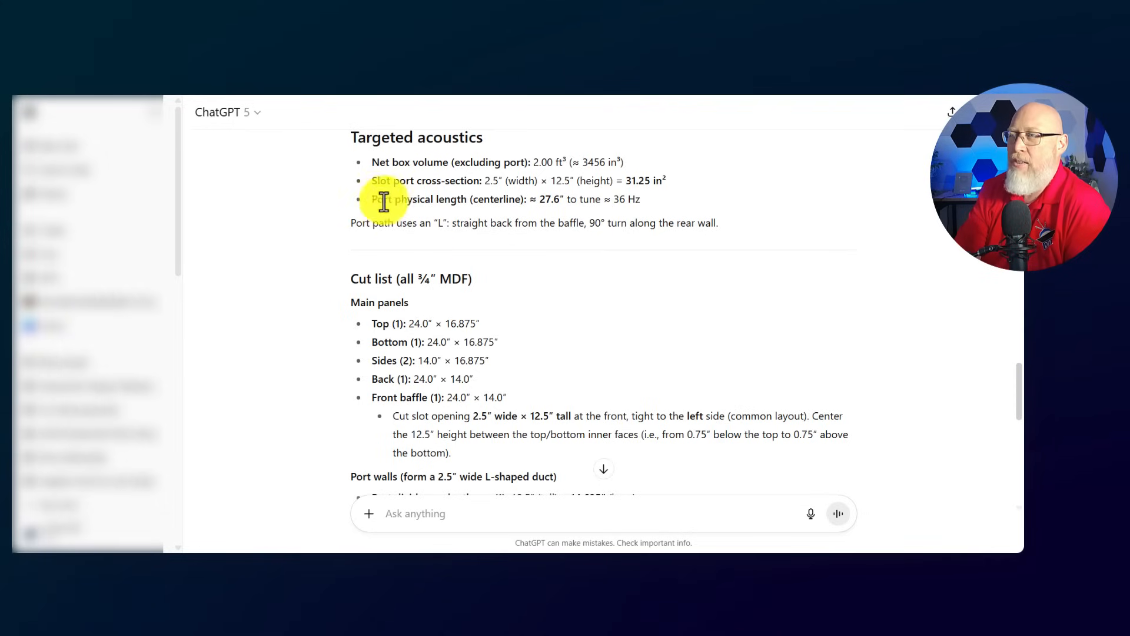
drag(382, 199, 566, 199)
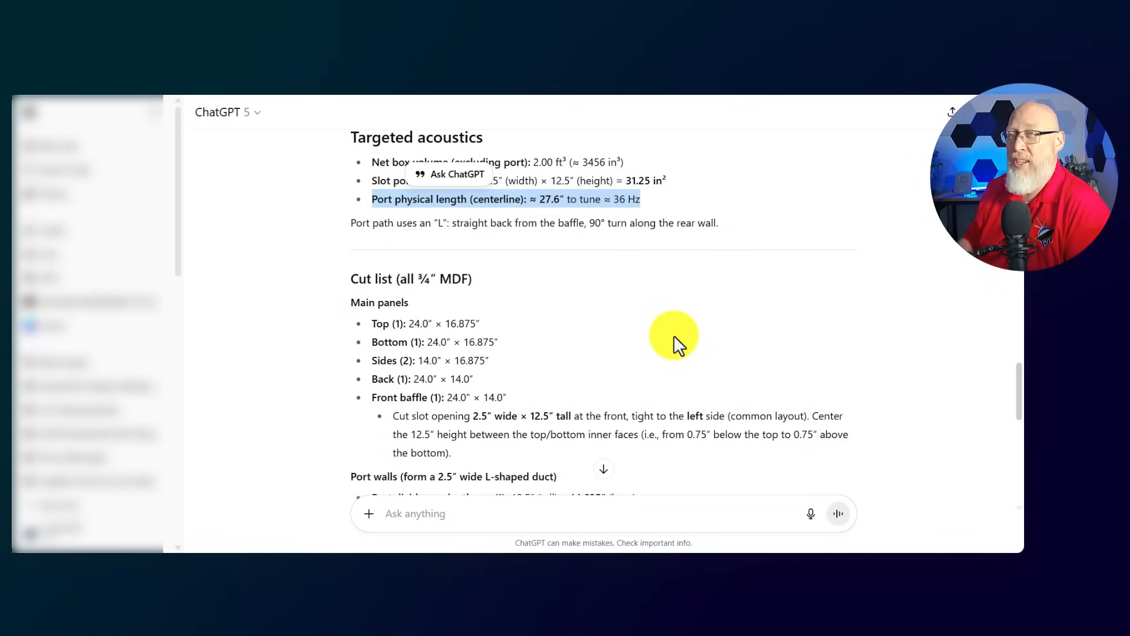
scroll(down, 3)
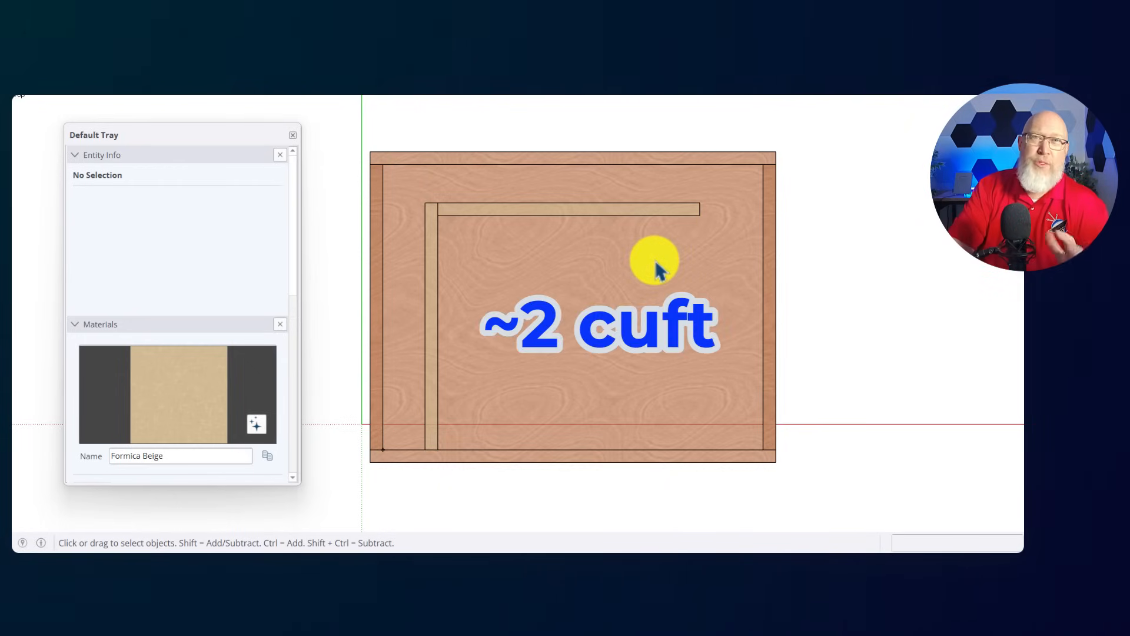
mouse_move(592, 256)
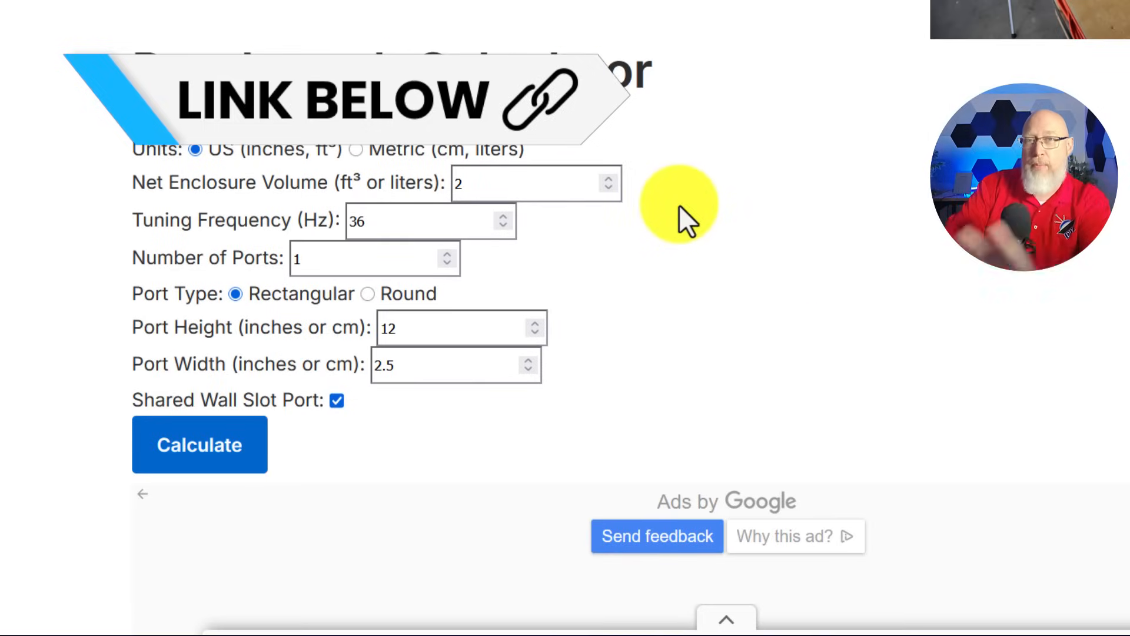
Calculate the 2 ft³, 36 Hz, 12 × 2.5 in slot port length, getting 25.40 in.
click(200, 444)
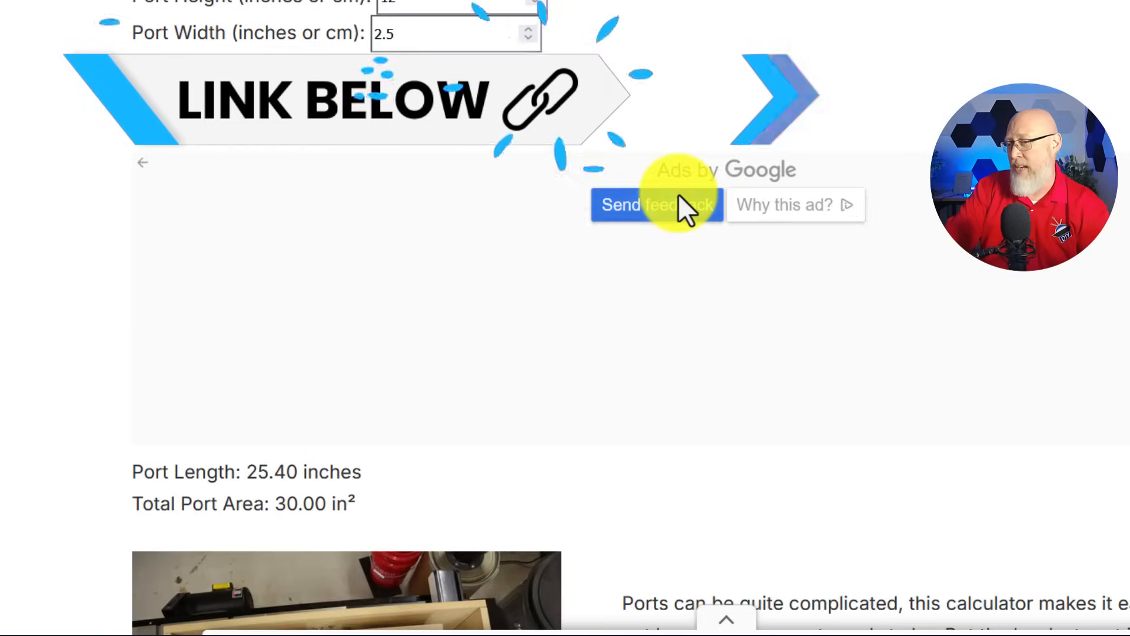
scroll(down, 3)
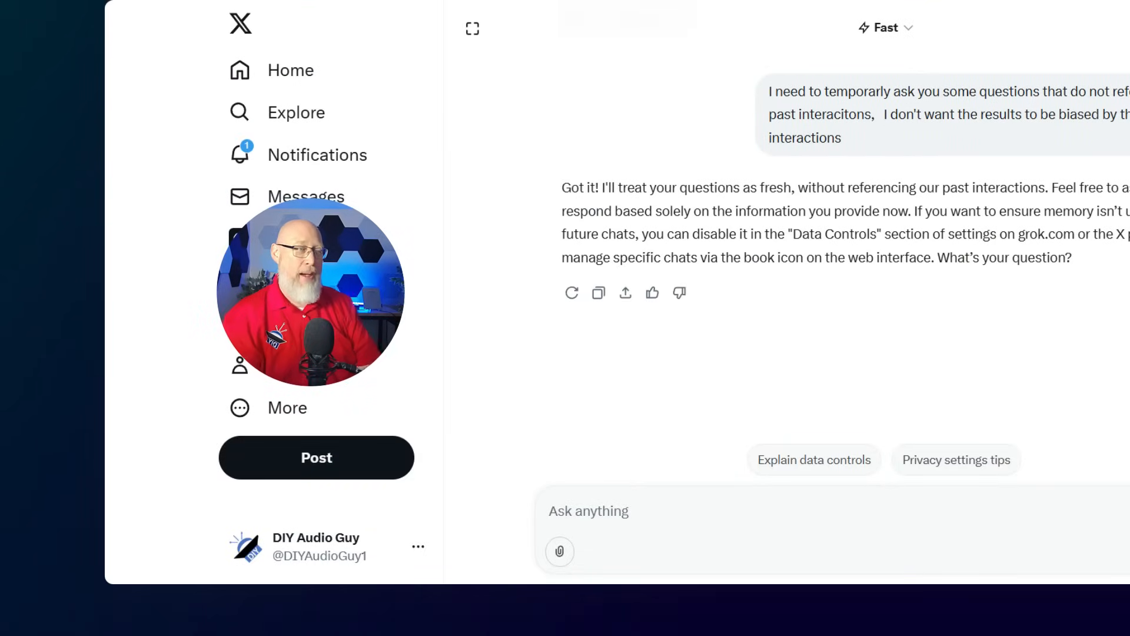
Send Grok the front slot port box request for 2 ft³, 24 inches wide.
text(Design a front slot port subwoofer box 2 cubic feet it needs to be 24 inches wide and 14 inches tall tuned to 36 hertz with a 2.5 inch wide slot port everything is made out of .75 inch MDF Give me the external dimensions and a complete cut list)
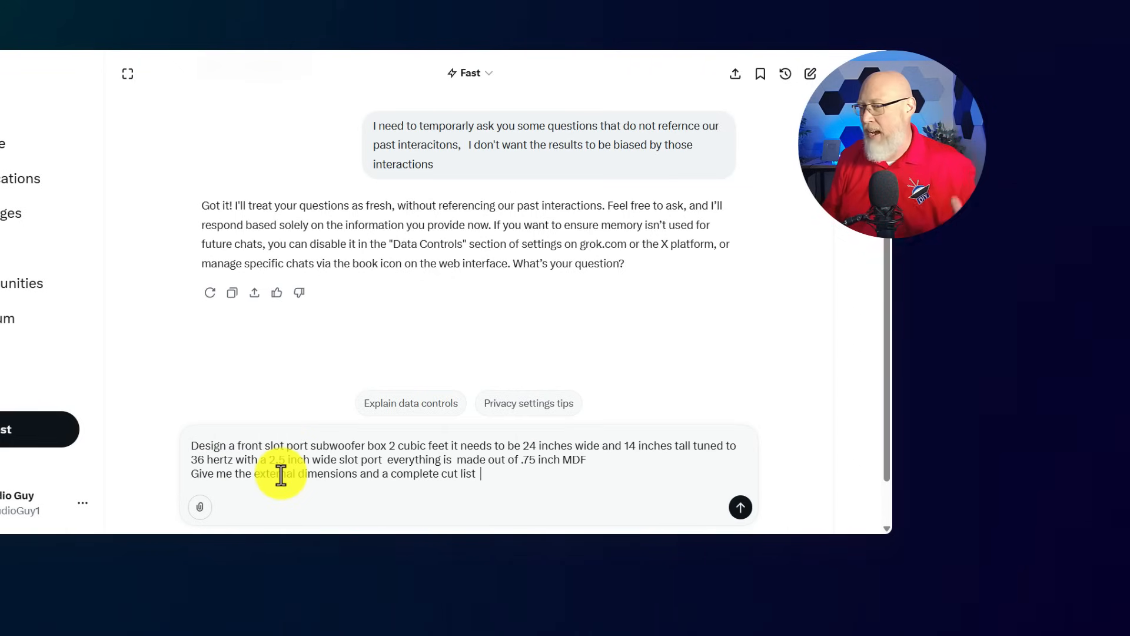
click(739, 507)
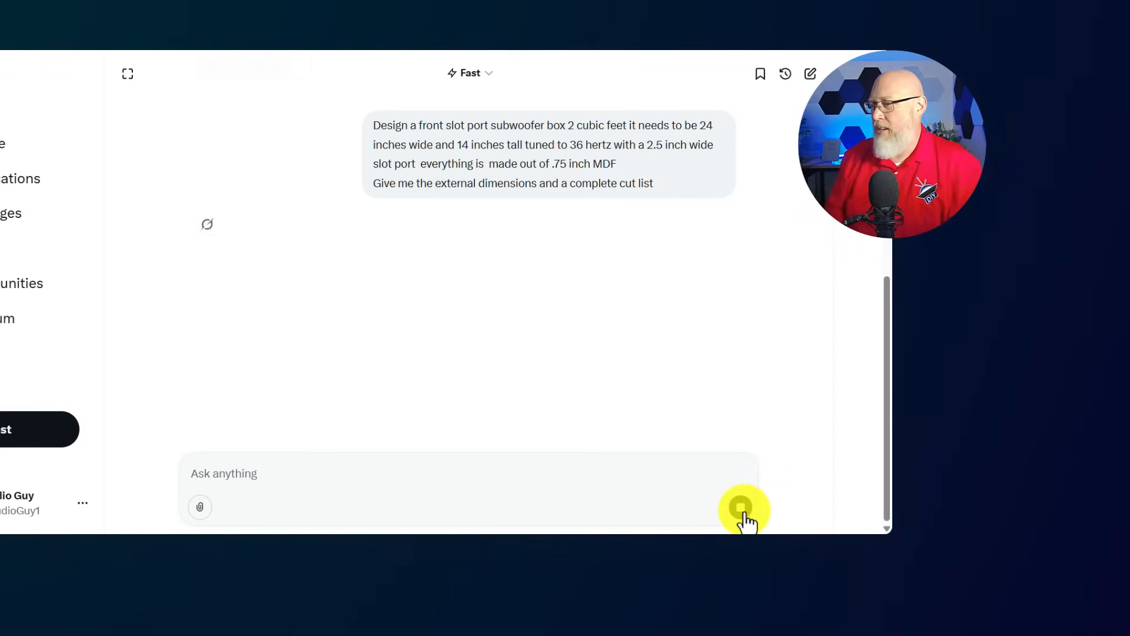
click(744, 508)
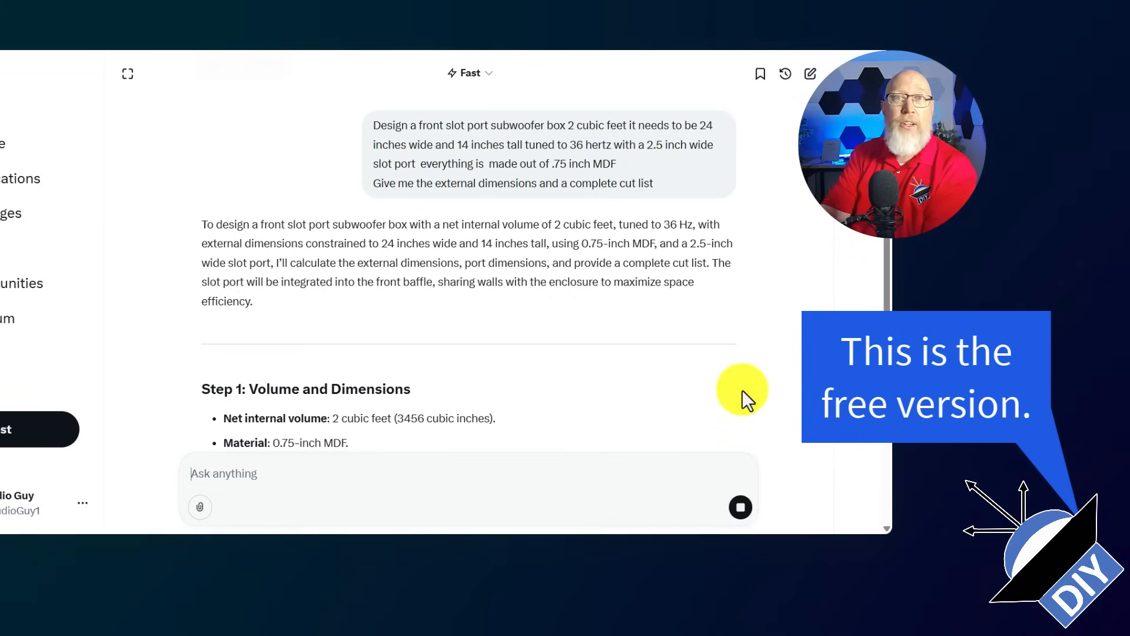
mouse_move(590, 339)
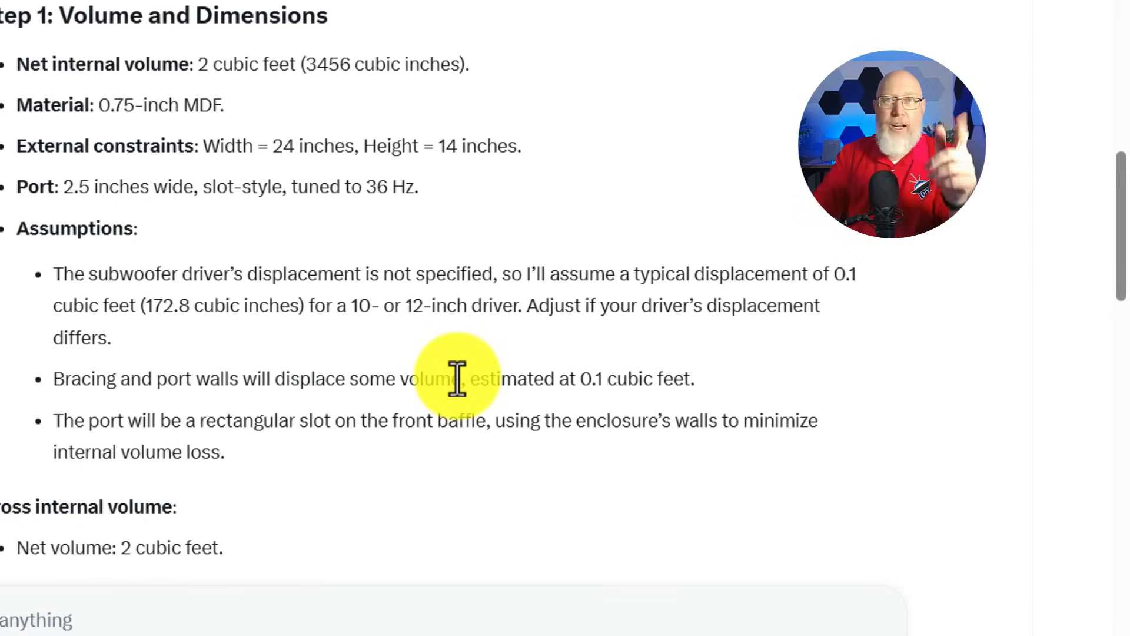
mouse_move(54, 282)
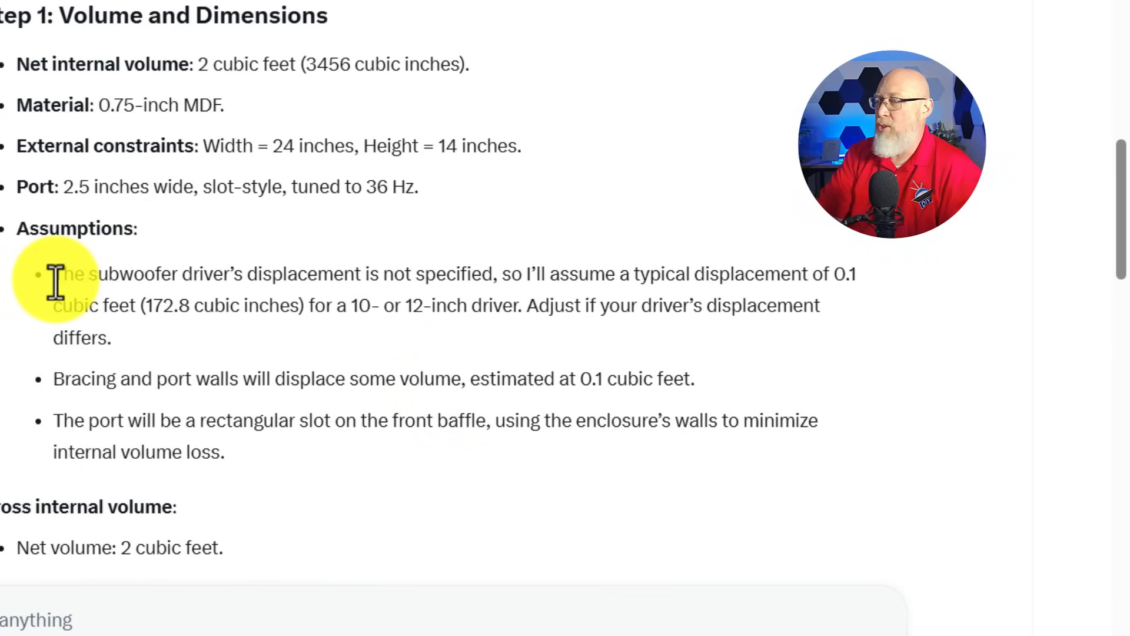
Highlight Grok's driver displacement assumption and the 2.2 ft³ gross volume breakdown.
drag(58, 273, 850, 274)
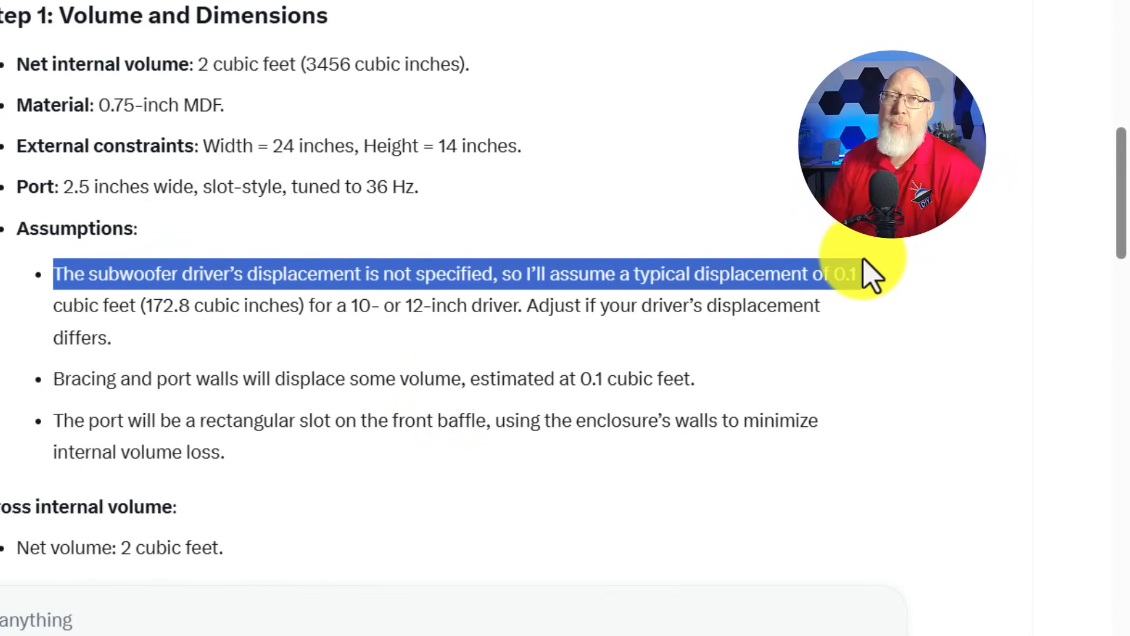
scroll(down, 3)
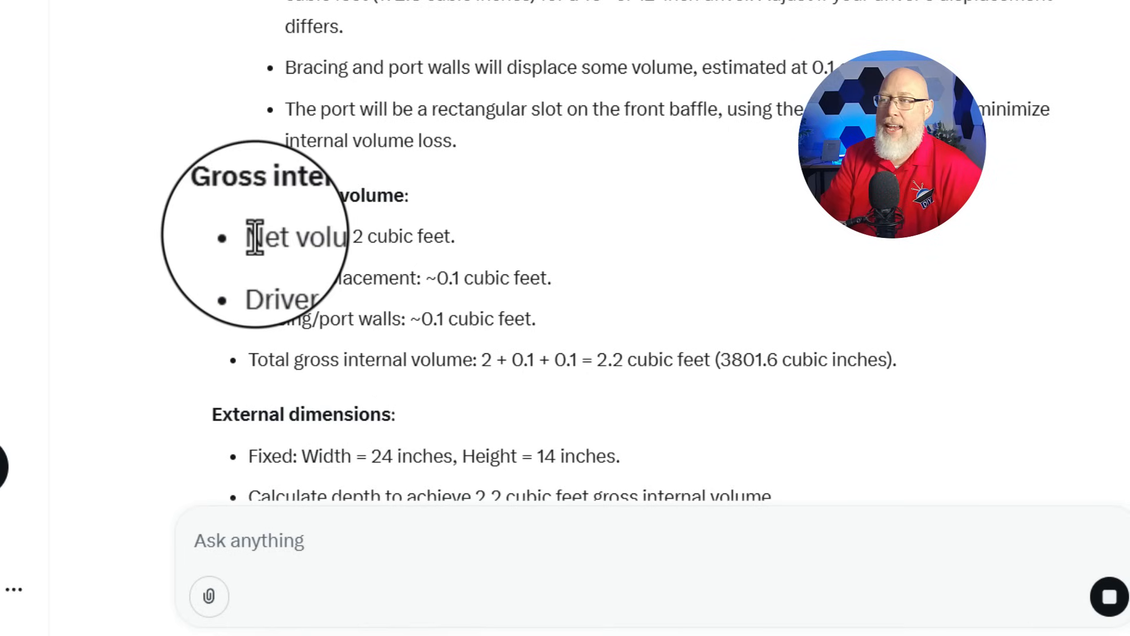
double_click(298, 236)
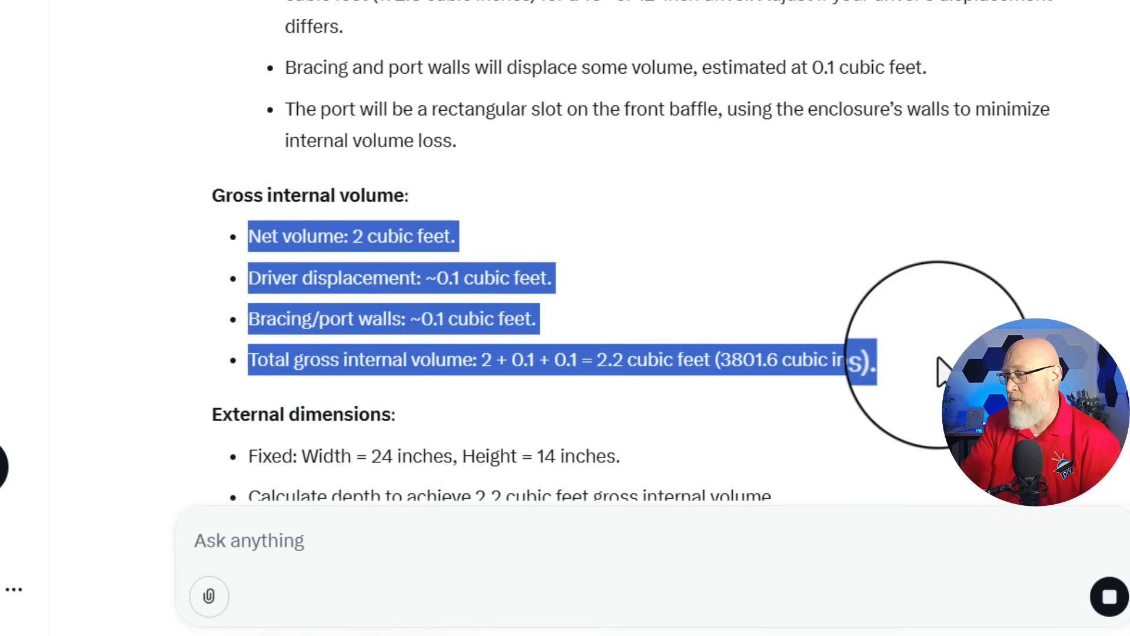
mouse_move(694, 222)
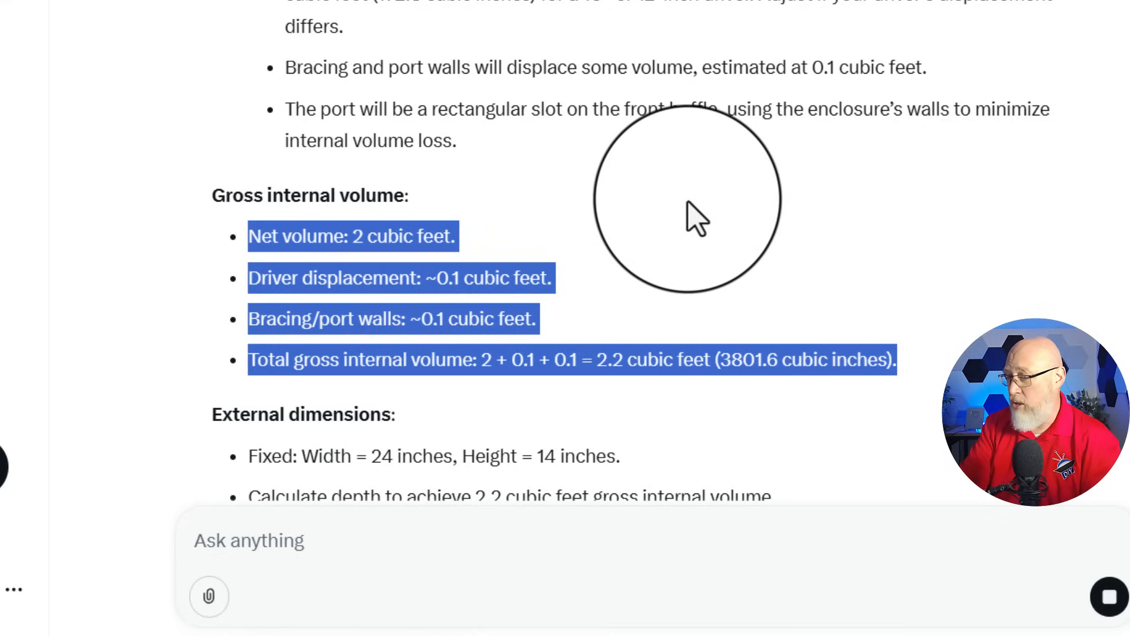
scroll(down, 3)
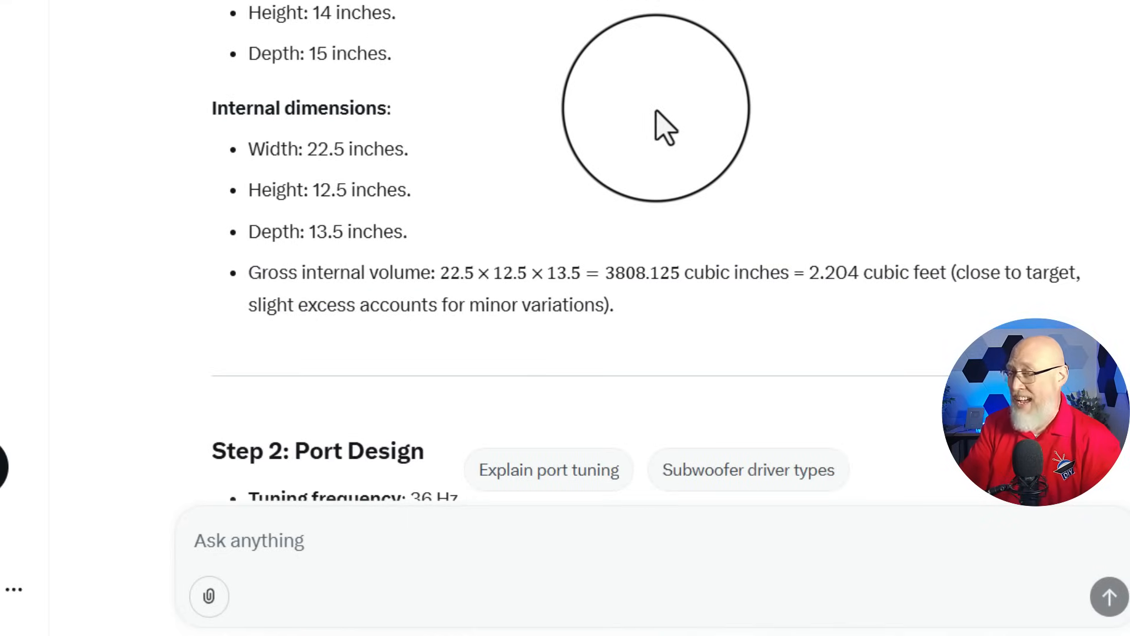
scroll(down, 3)
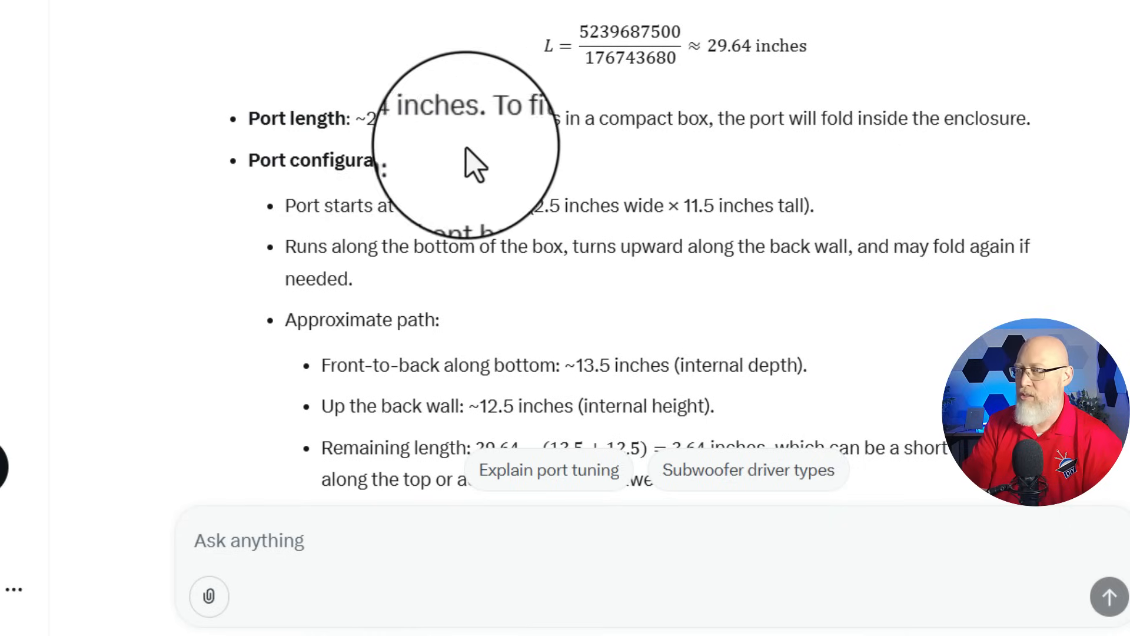
mouse_move(515, 177)
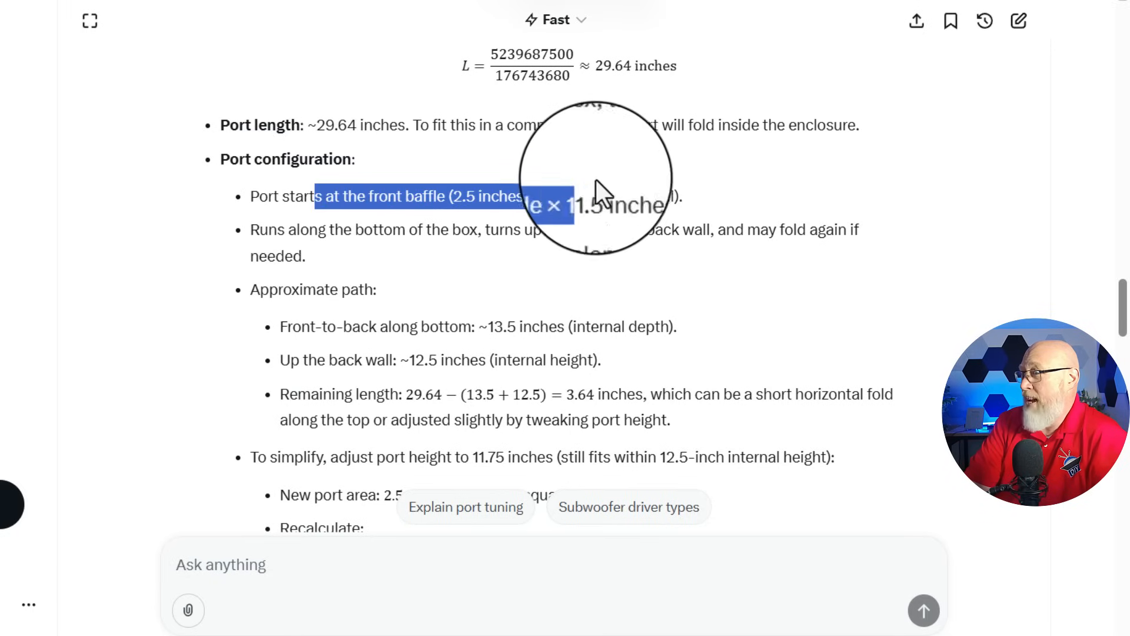
mouse_move(728, 209)
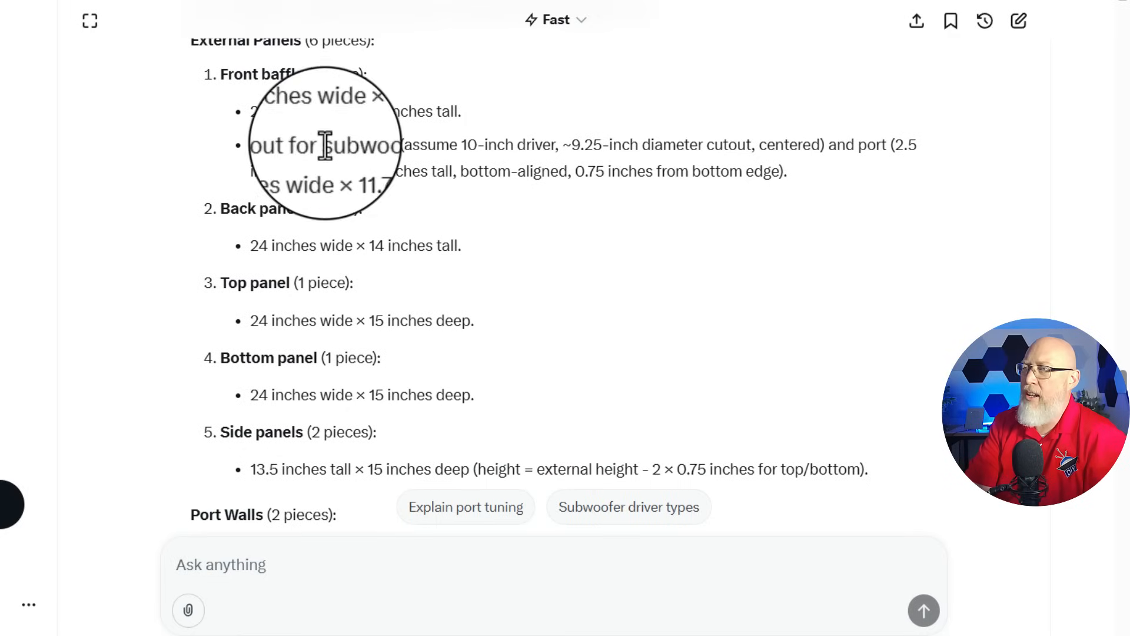
scroll(down, 3)
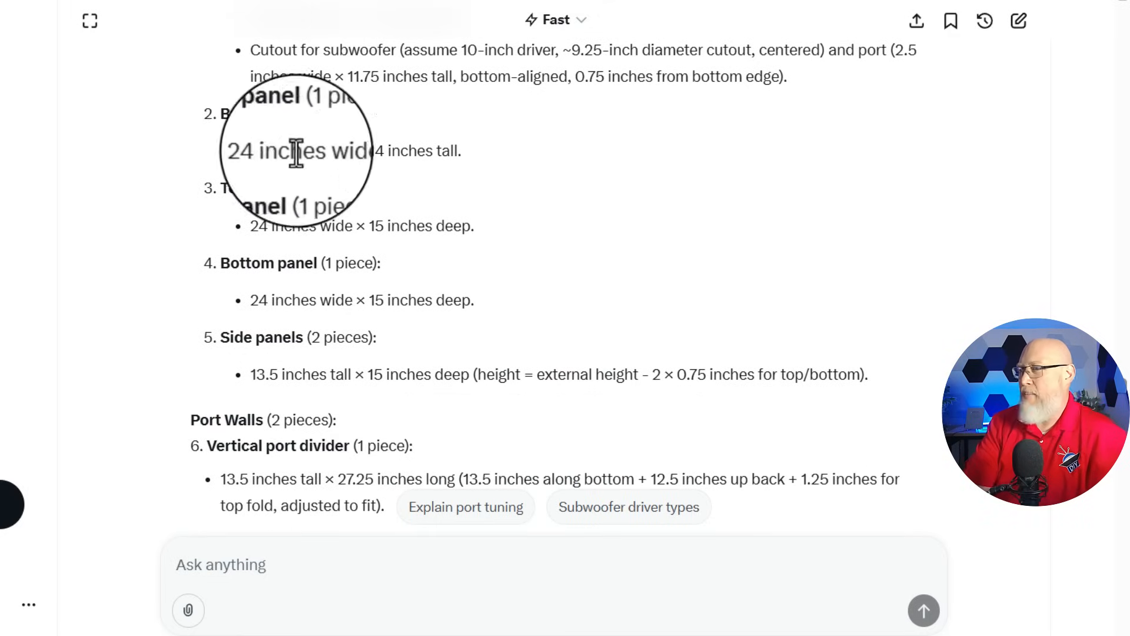
scroll(down, 3)
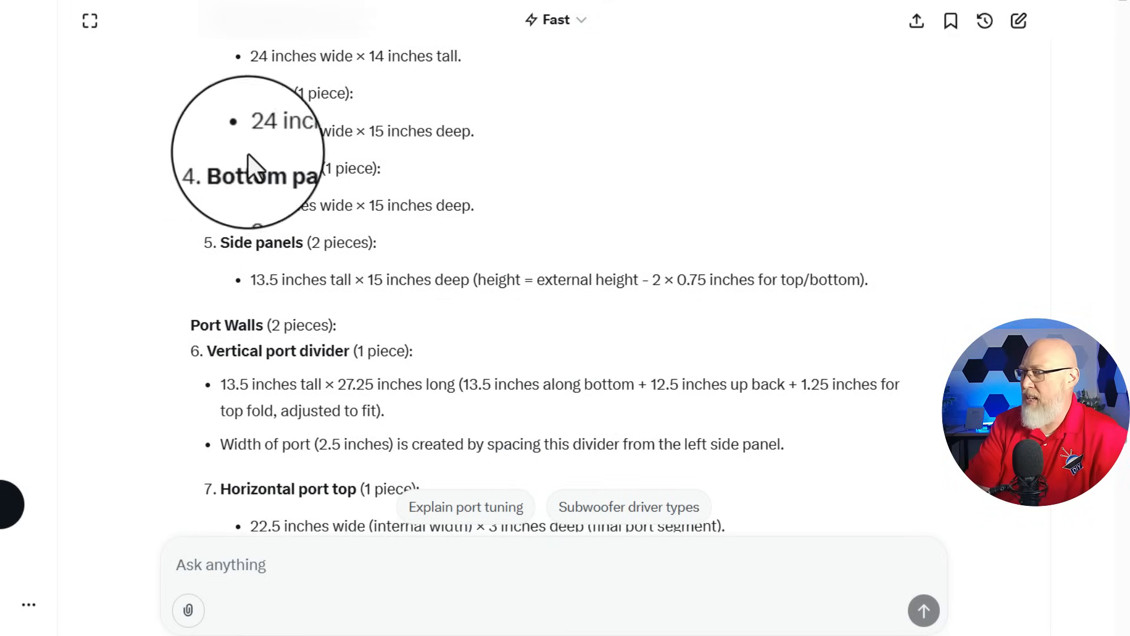
scroll(down, 3)
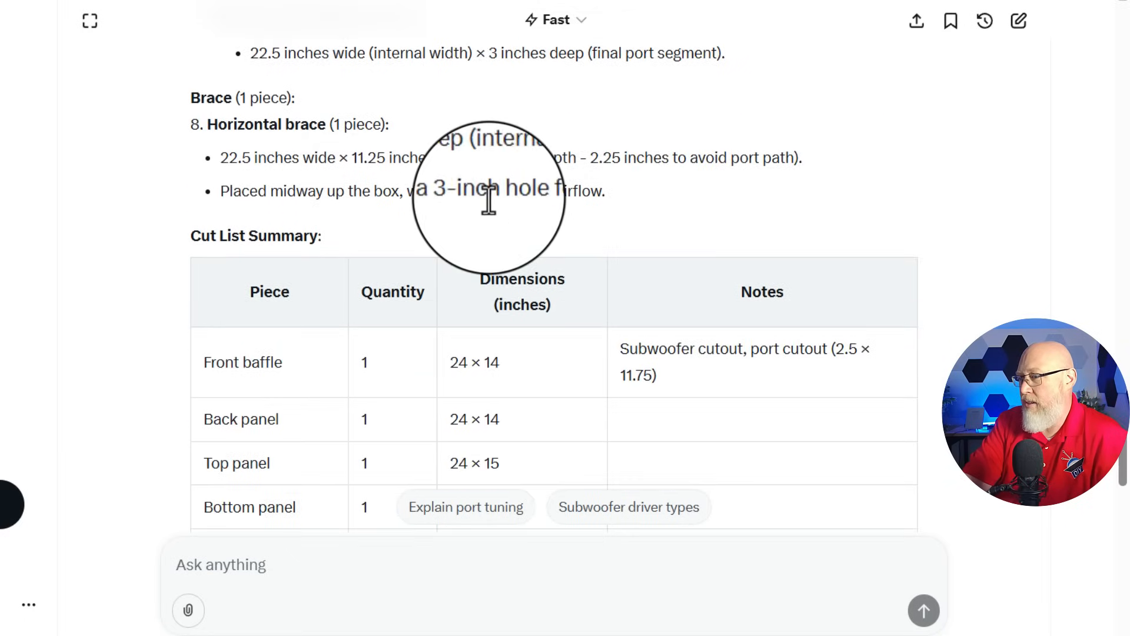
scroll(down, 3)
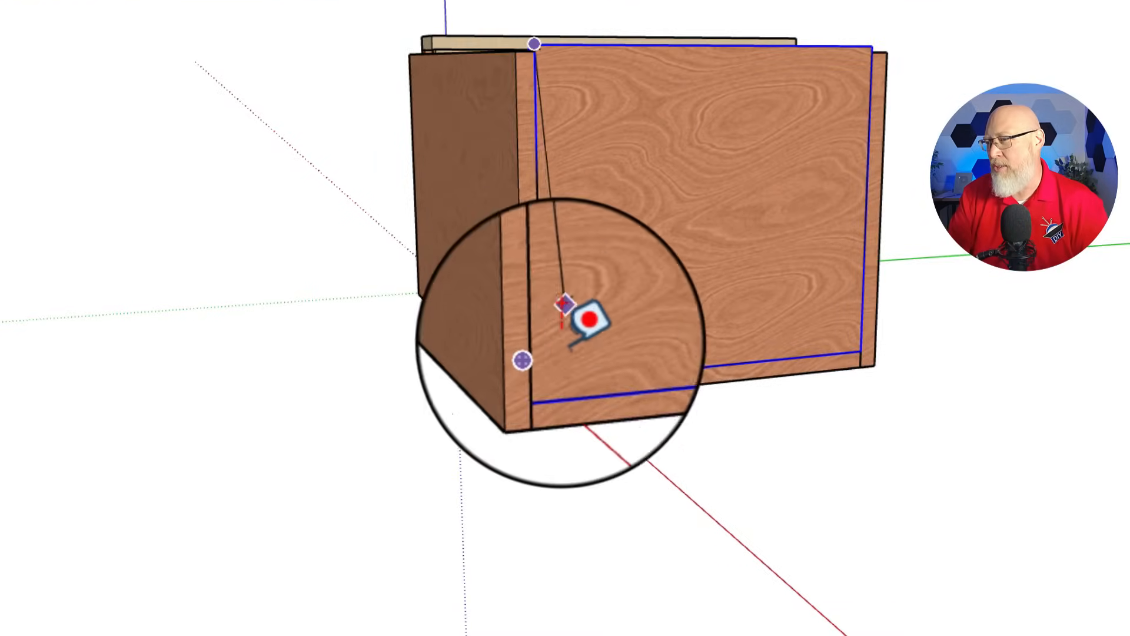
Measure along an edge of the SketchUp box model with the Tape Measure.
drag(570, 324, 548, 360)
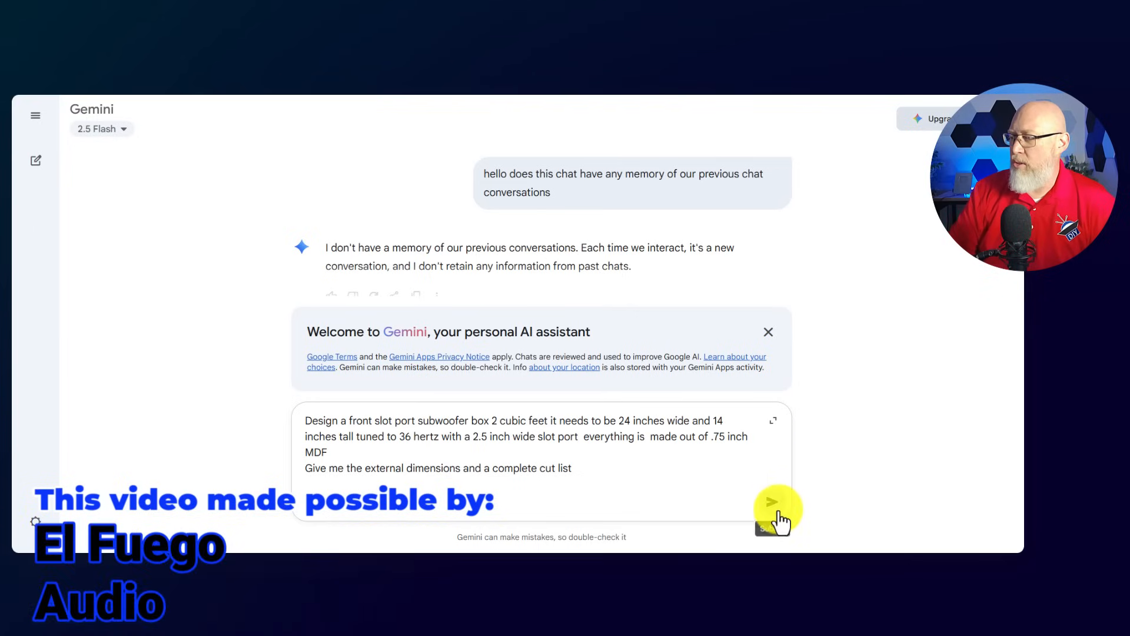
click(773, 501)
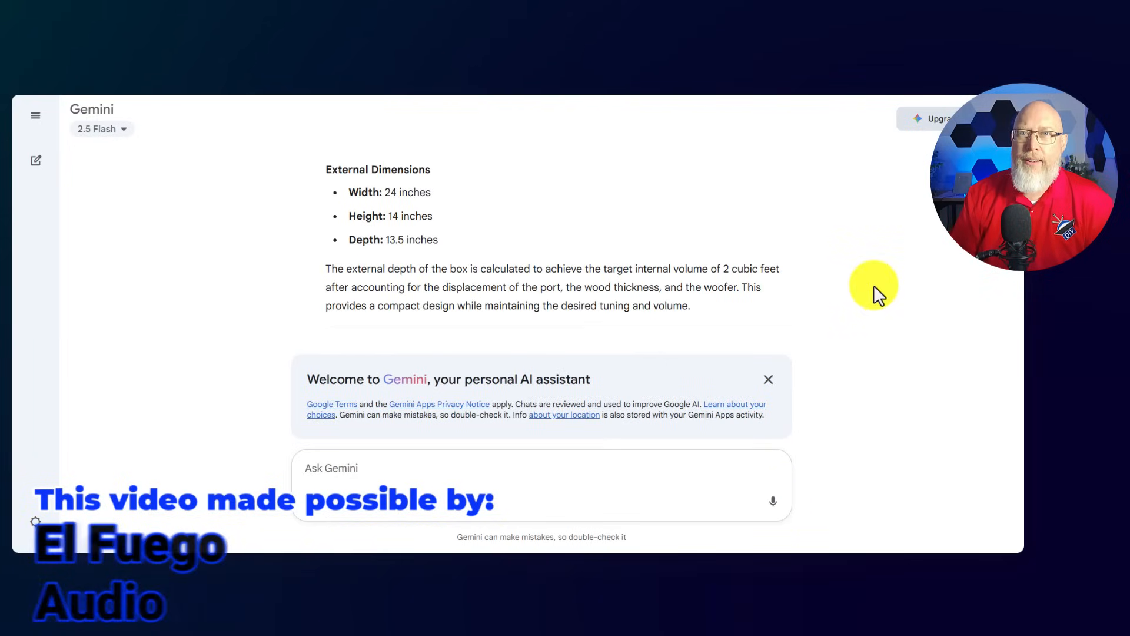
scroll(down, 3)
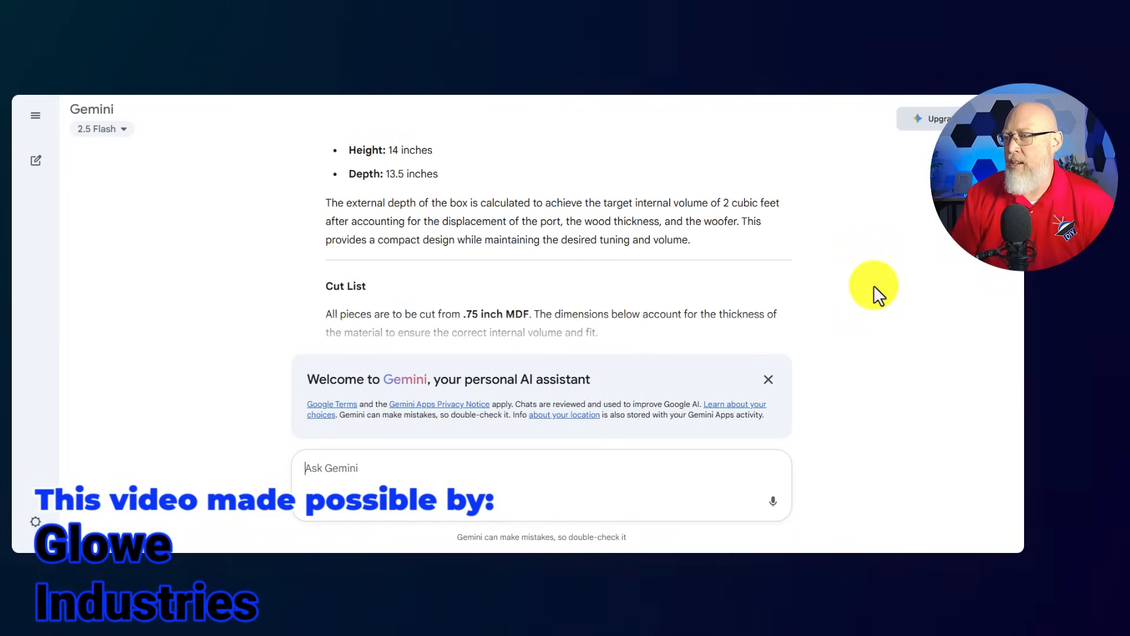
scroll(down, 3)
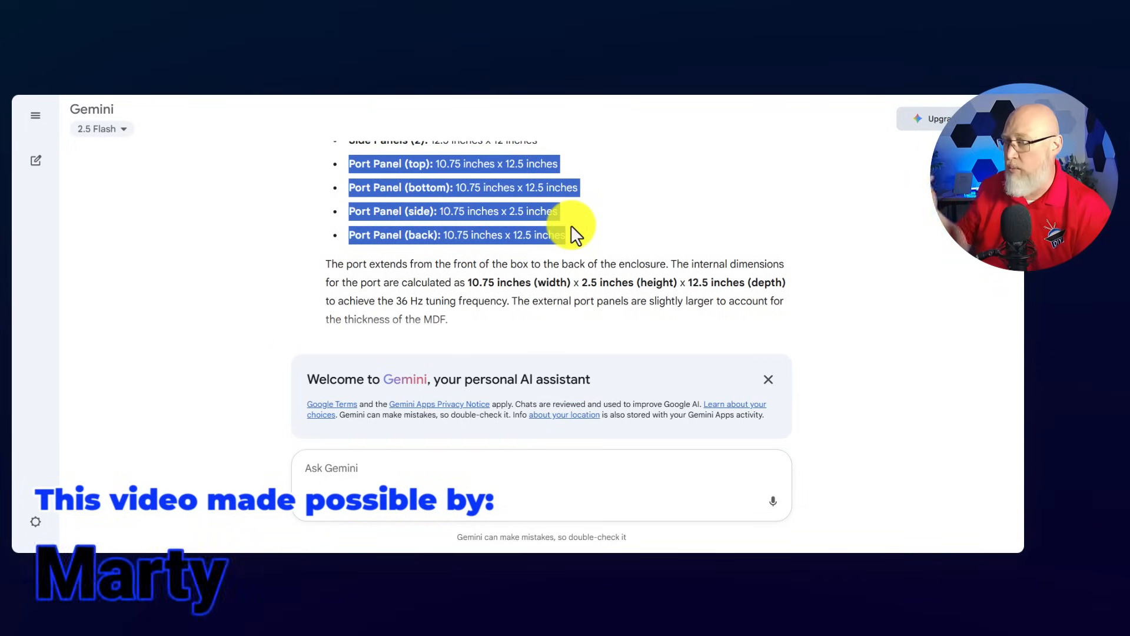
scroll(down, 3)
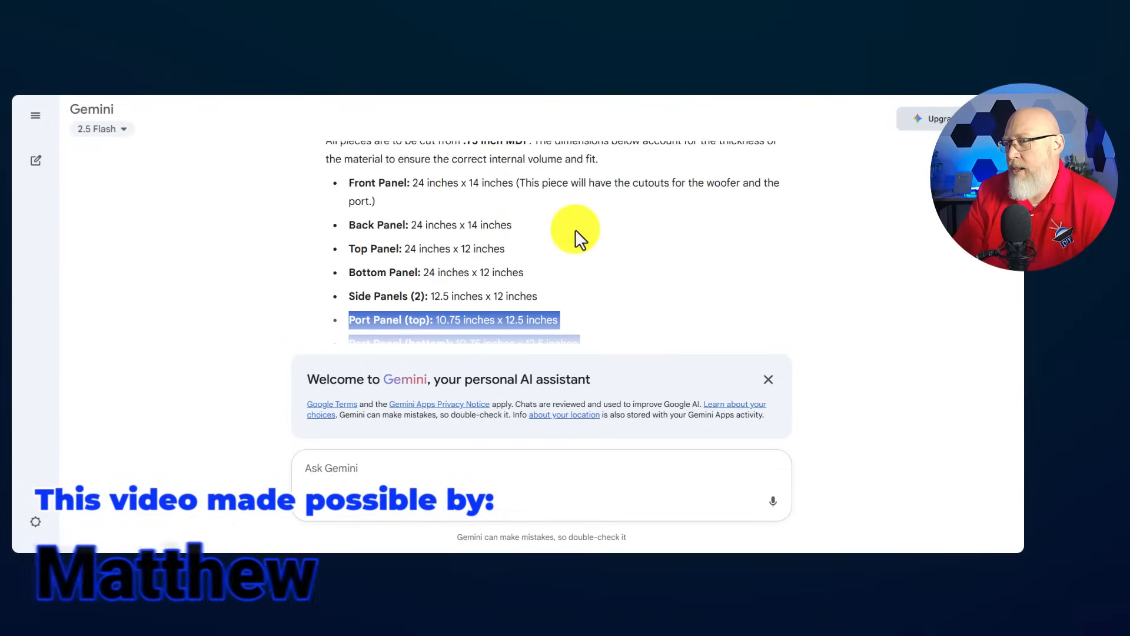
scroll(down, 3)
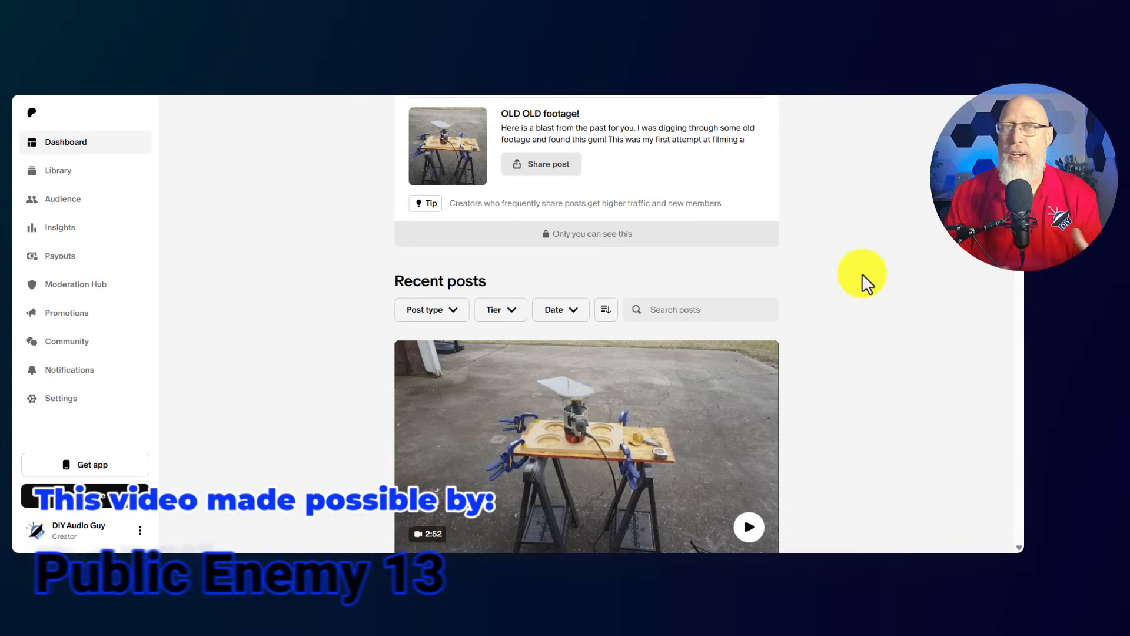
scroll(down, 3)
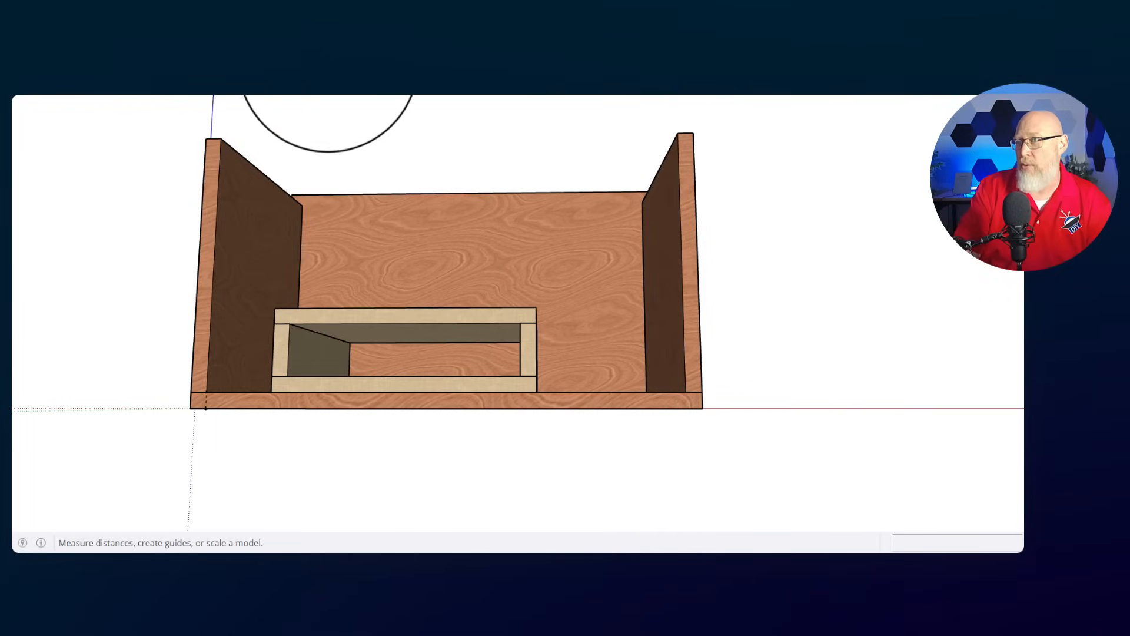
click(360, 331)
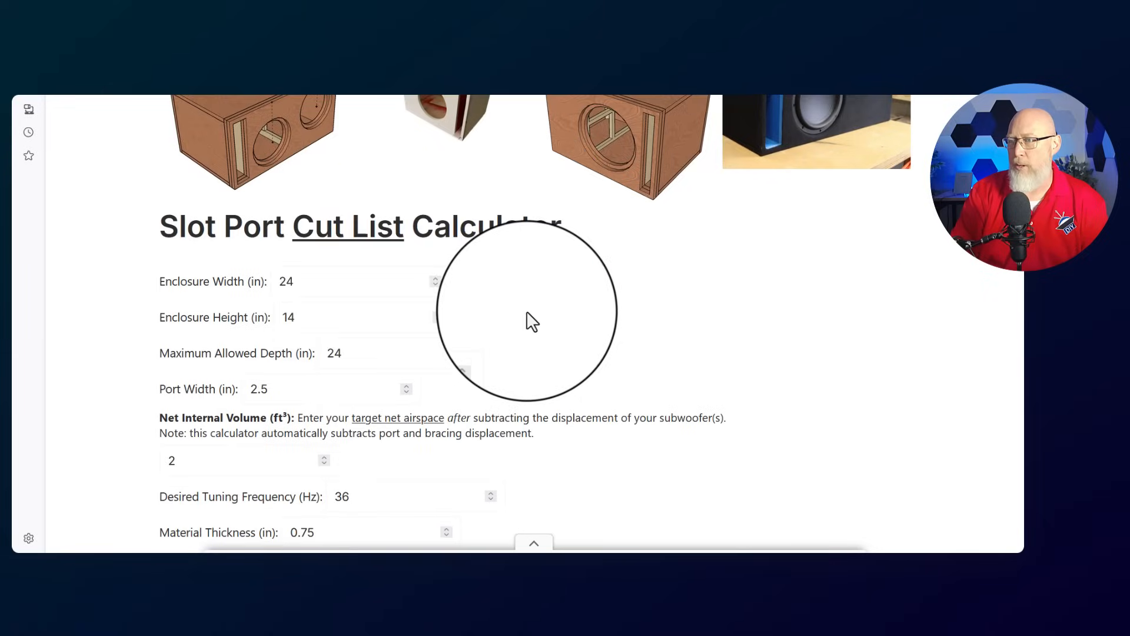
scroll(down, 3)
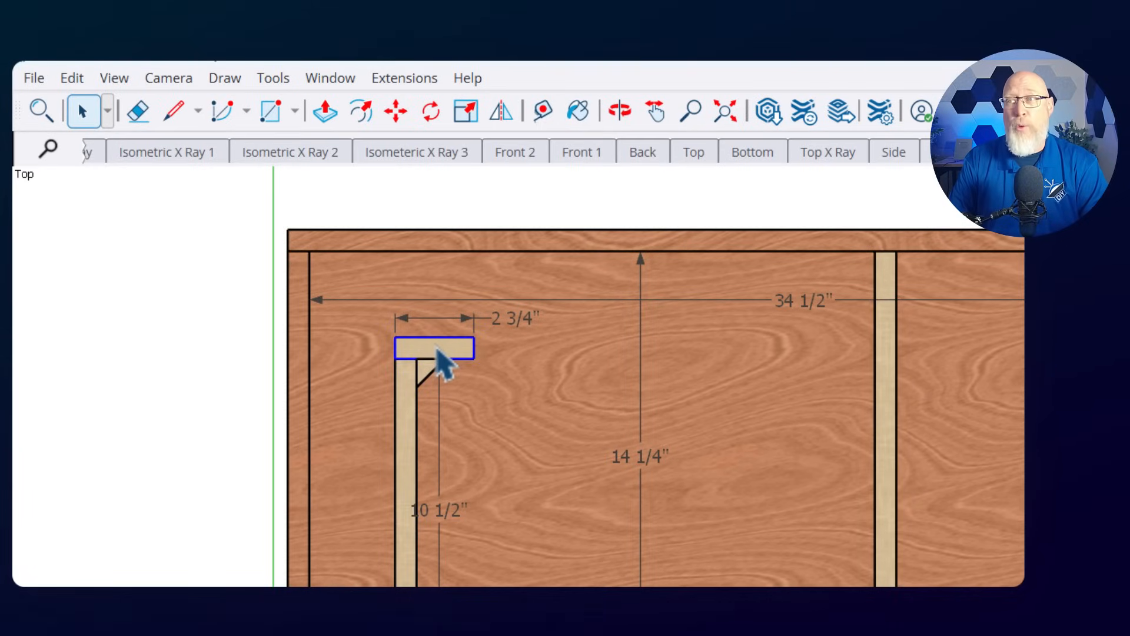
mouse_move(429, 260)
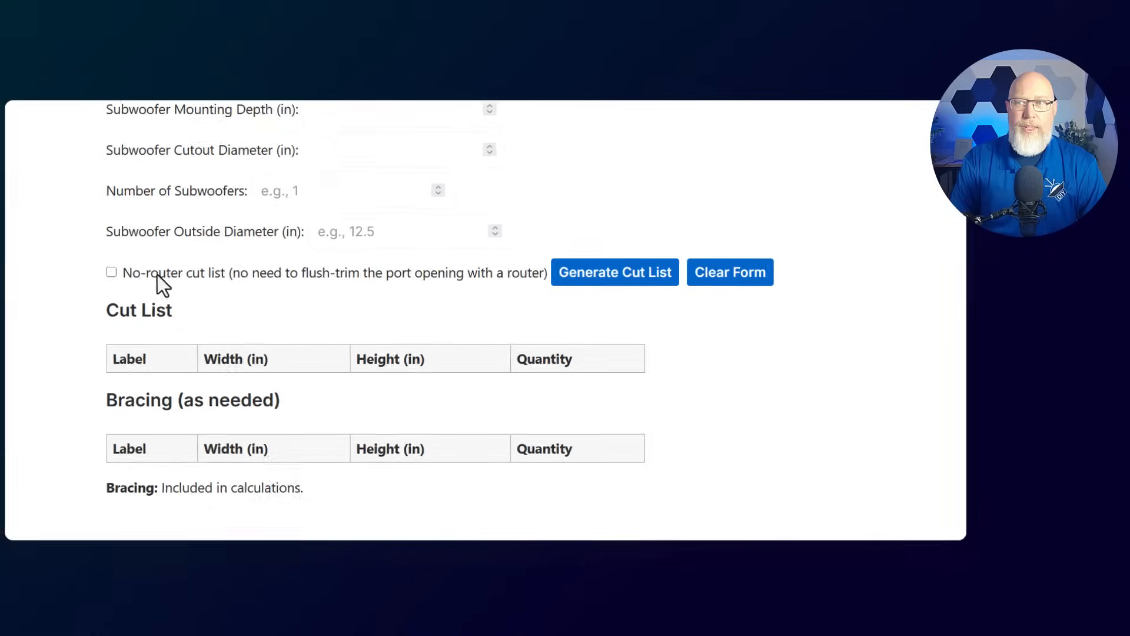
Tick the No-router cut list option on the empty slot port form.
click(112, 272)
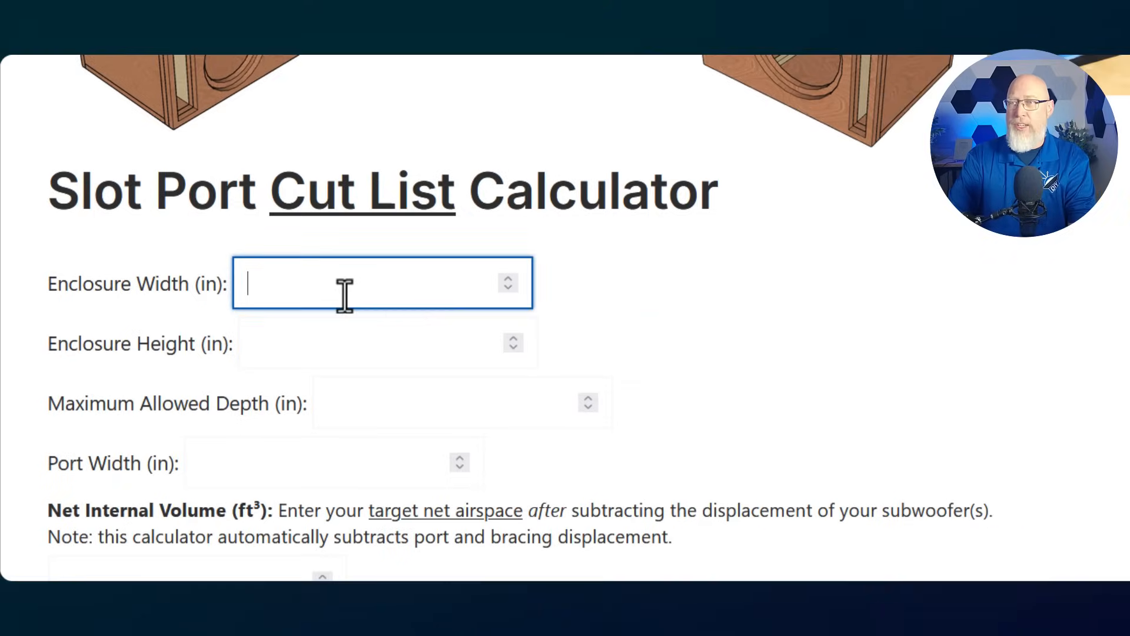
Enter width 30, height 10, maximum depth 30, port 3 and 34 Hz tuning.
scroll(down, 3)
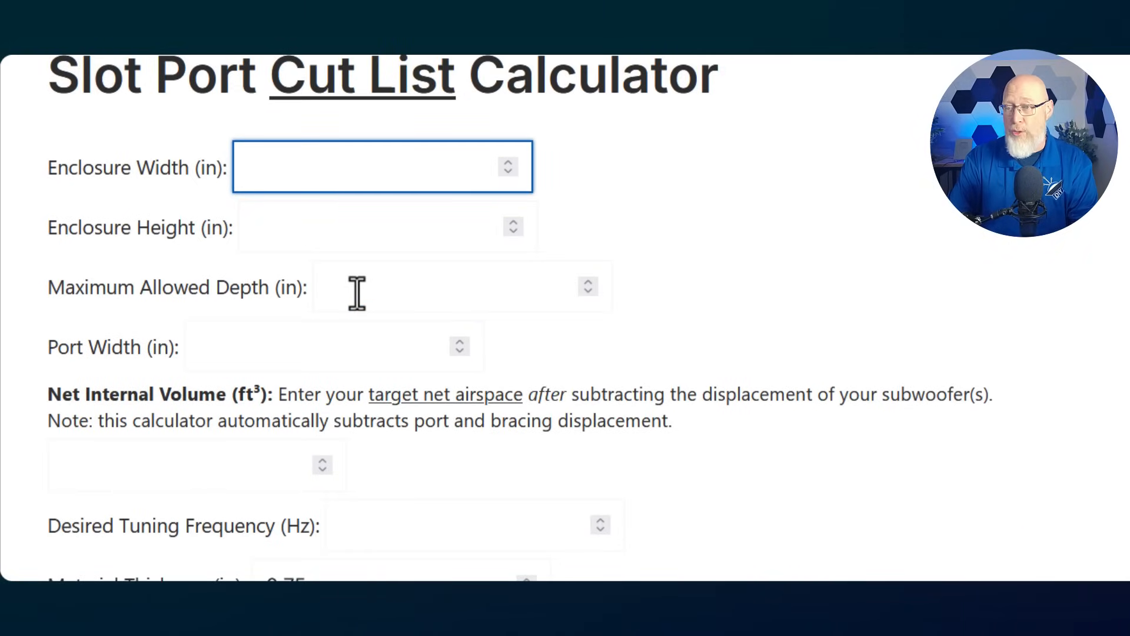
text(30)
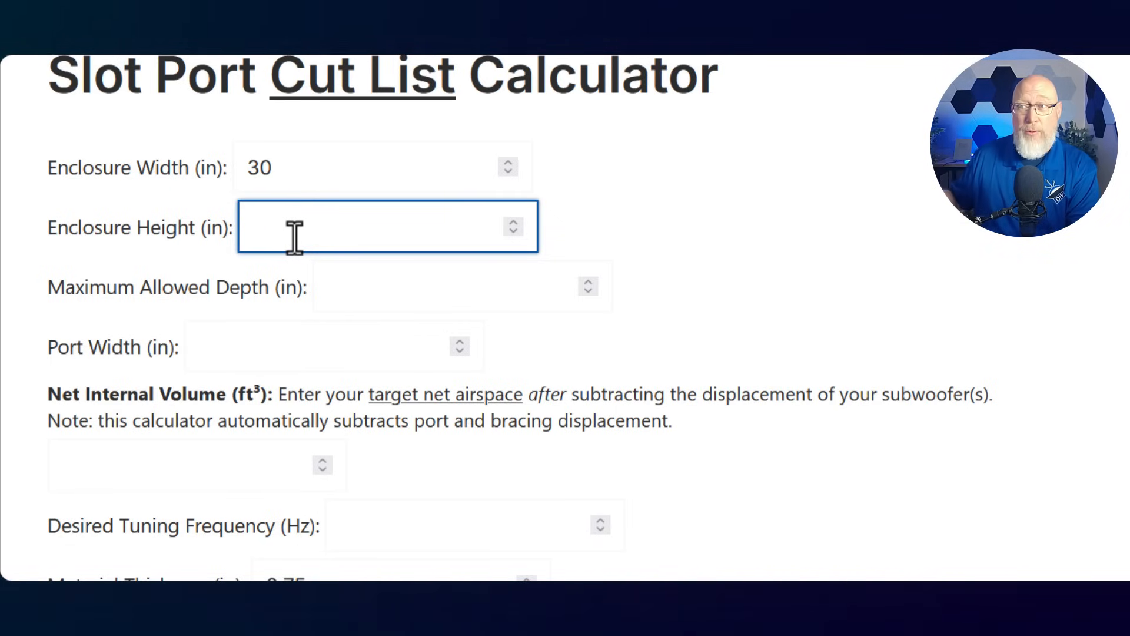
text(10)
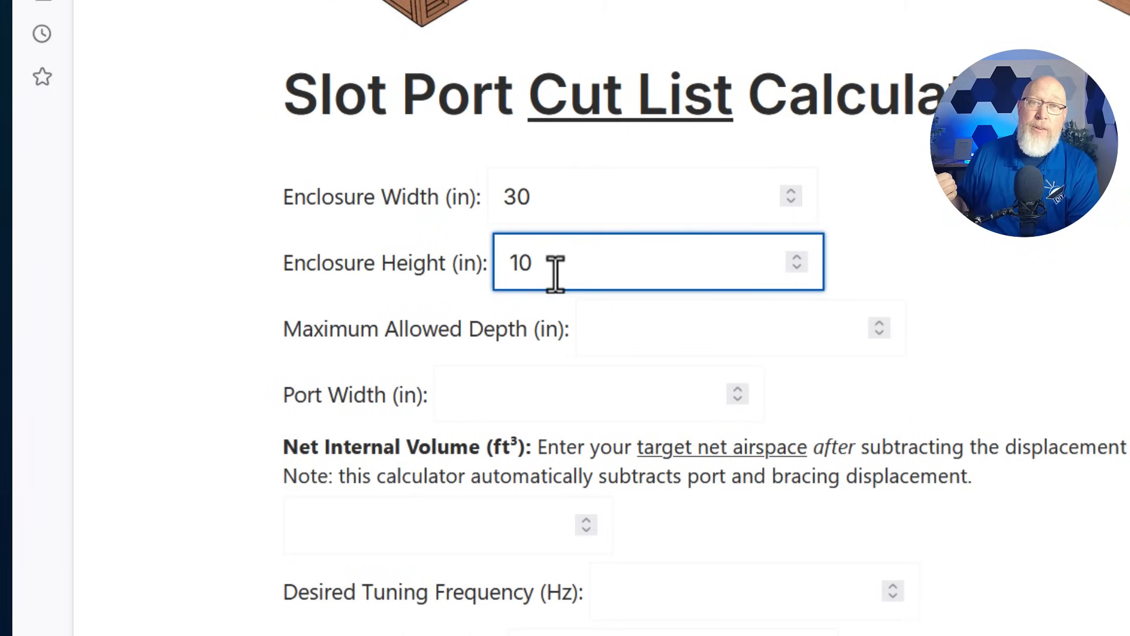
click(739, 328)
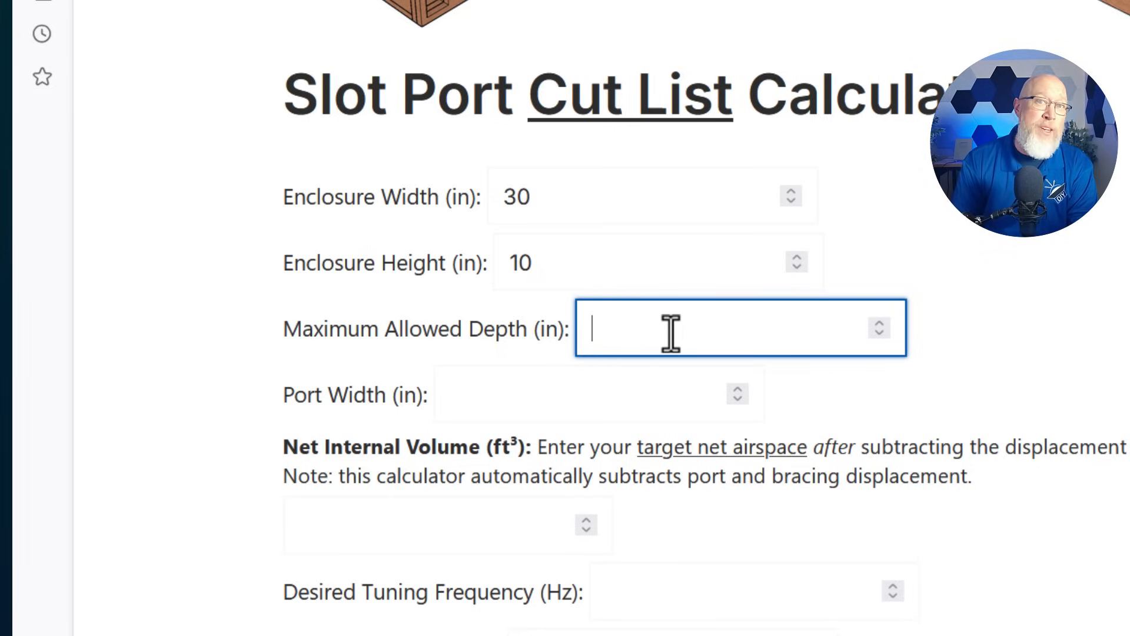
text(30)
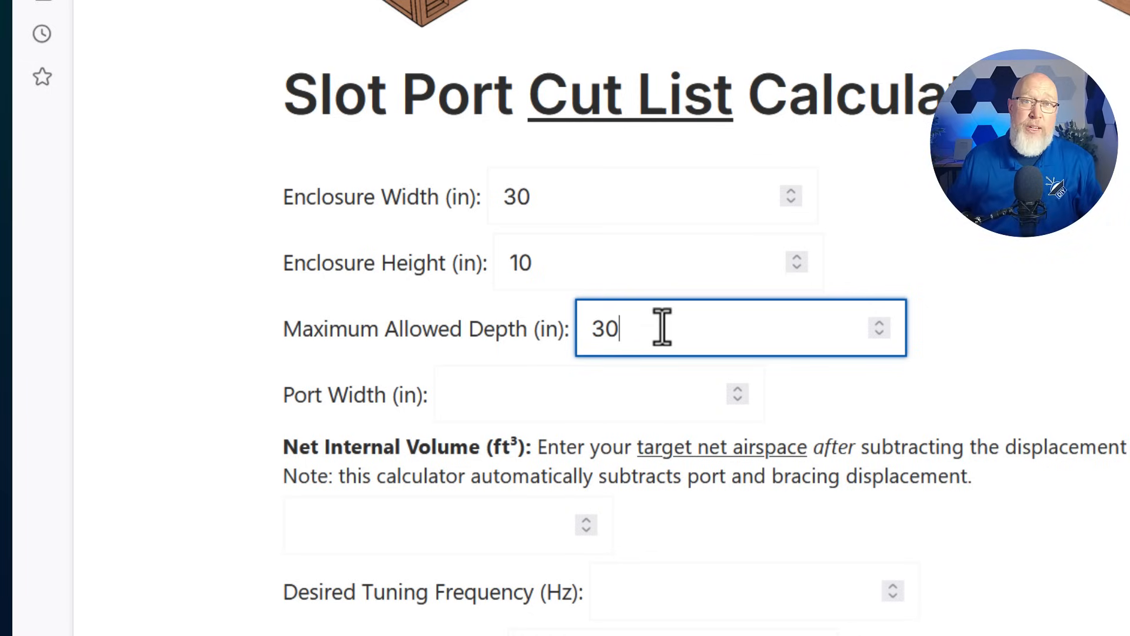
click(598, 394)
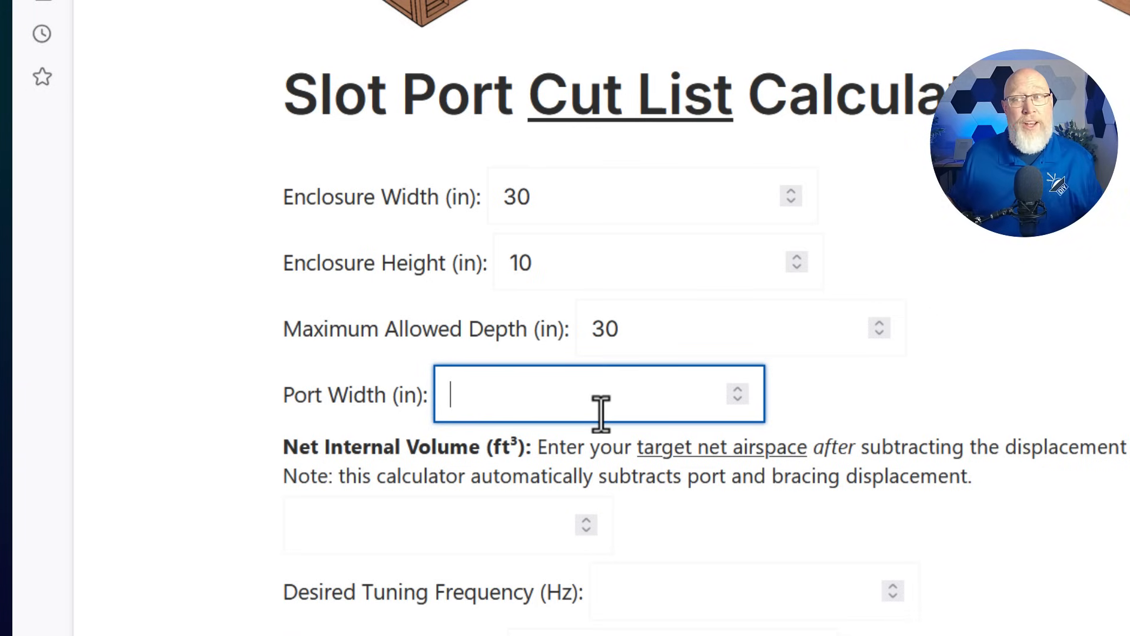
text(3)
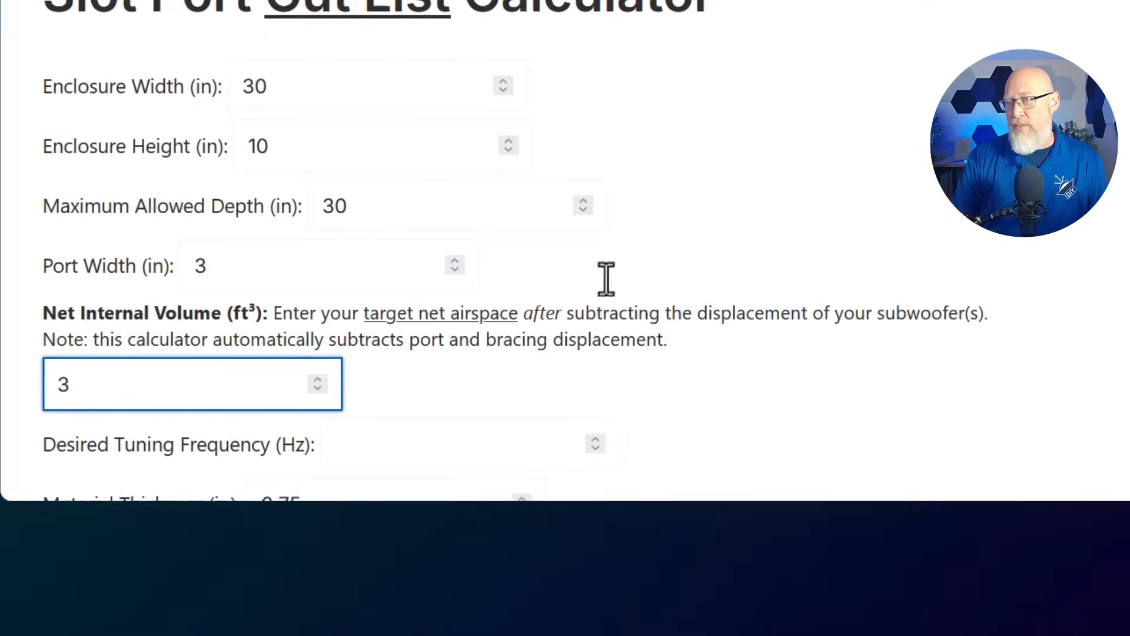
text(34)
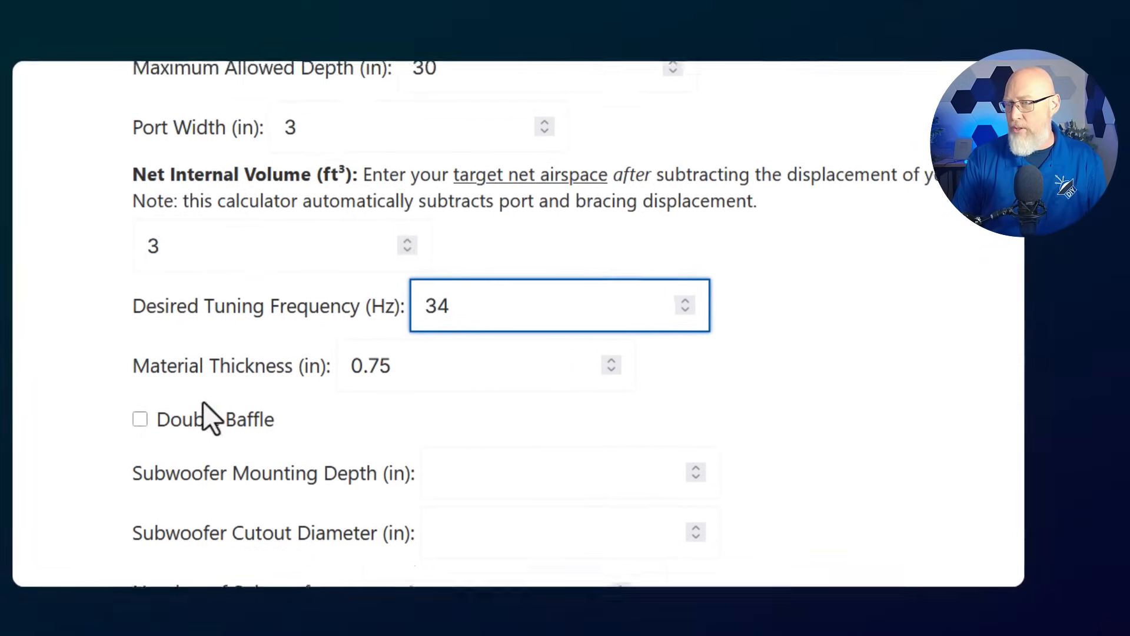
Tick Double Baffle, fill subwoofer fields (4, 6, 7) and generate the cut list.
click(141, 419)
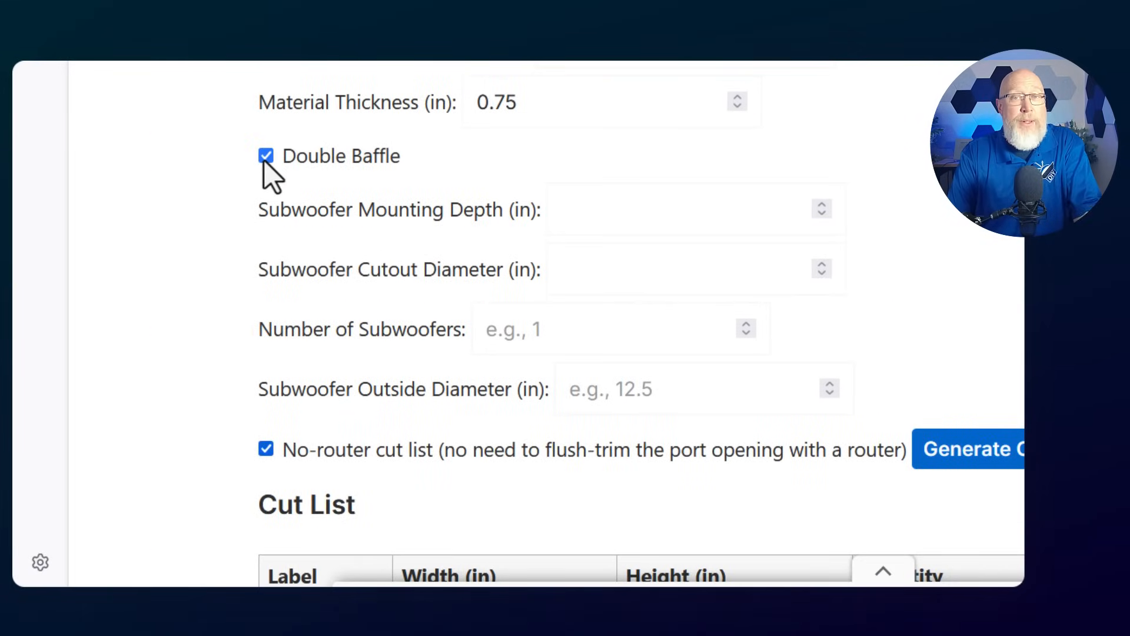
text(4)
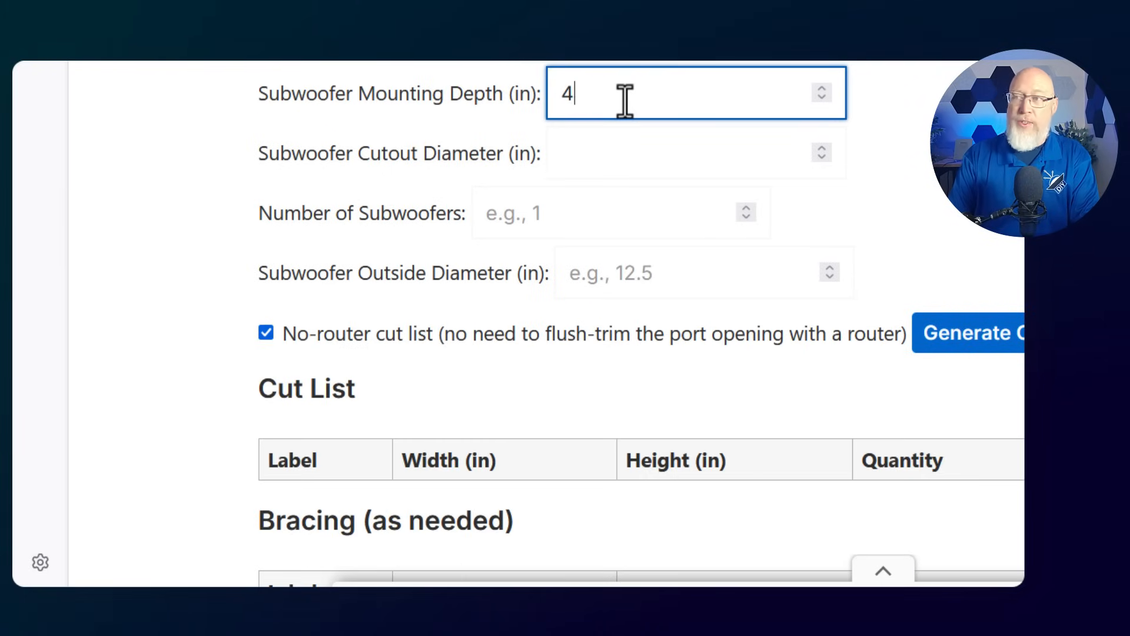
click(696, 153)
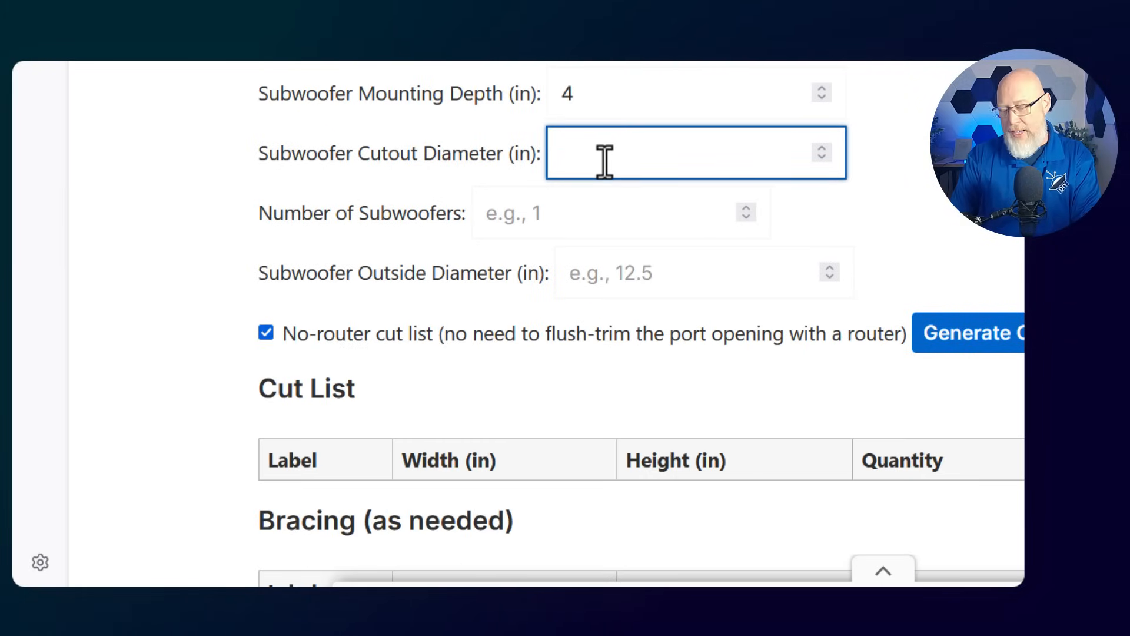
text(6)
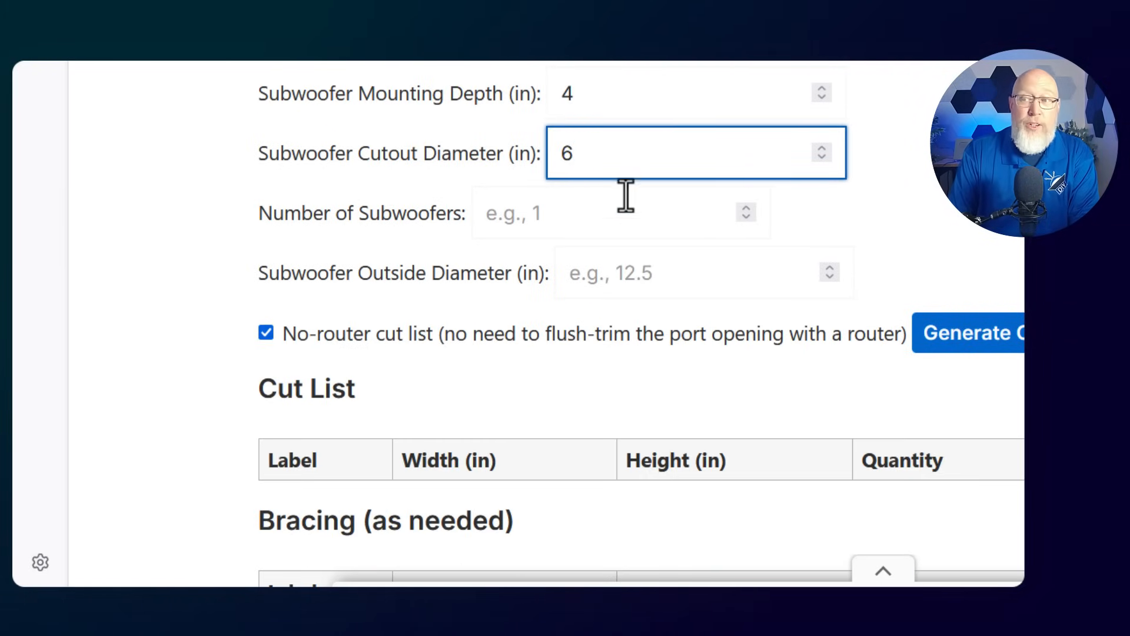
click(620, 212)
text(4)
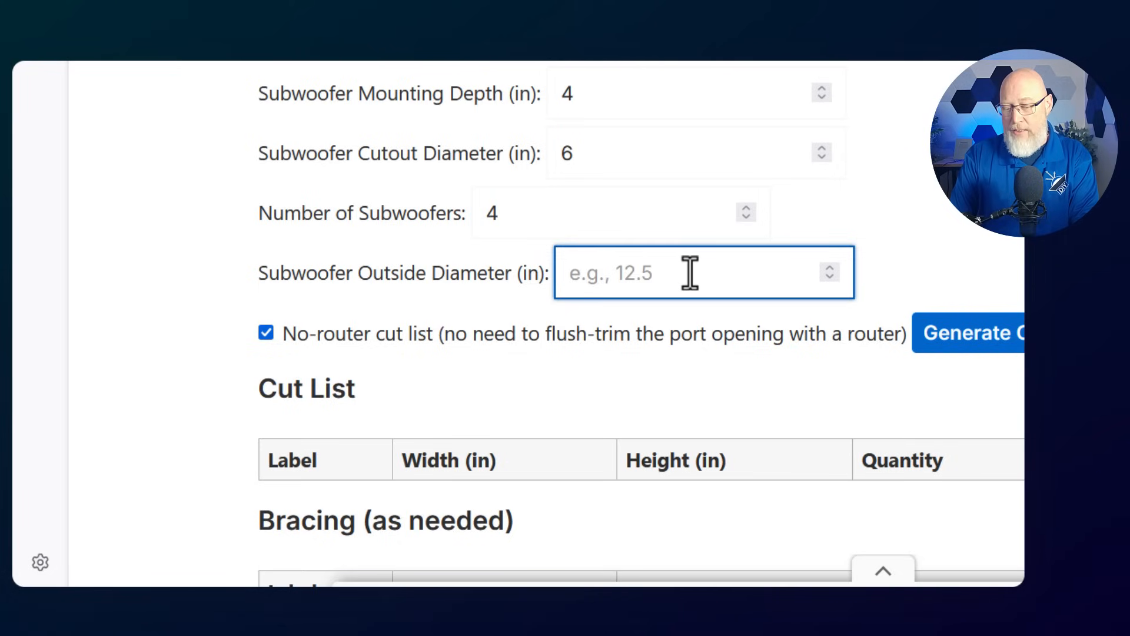
text(7)
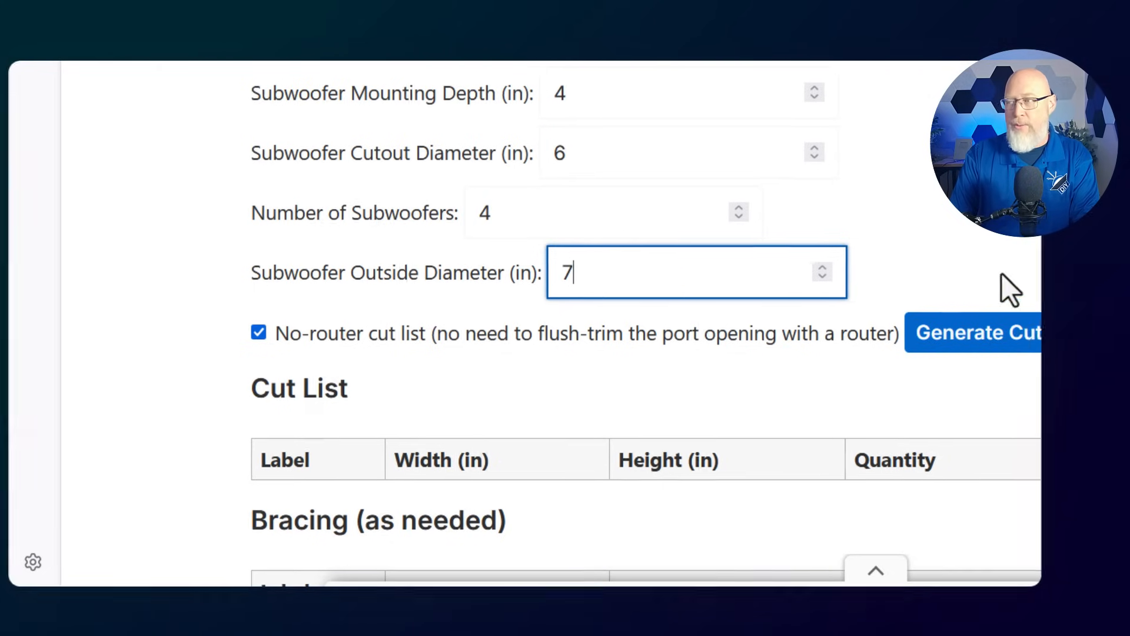
click(981, 332)
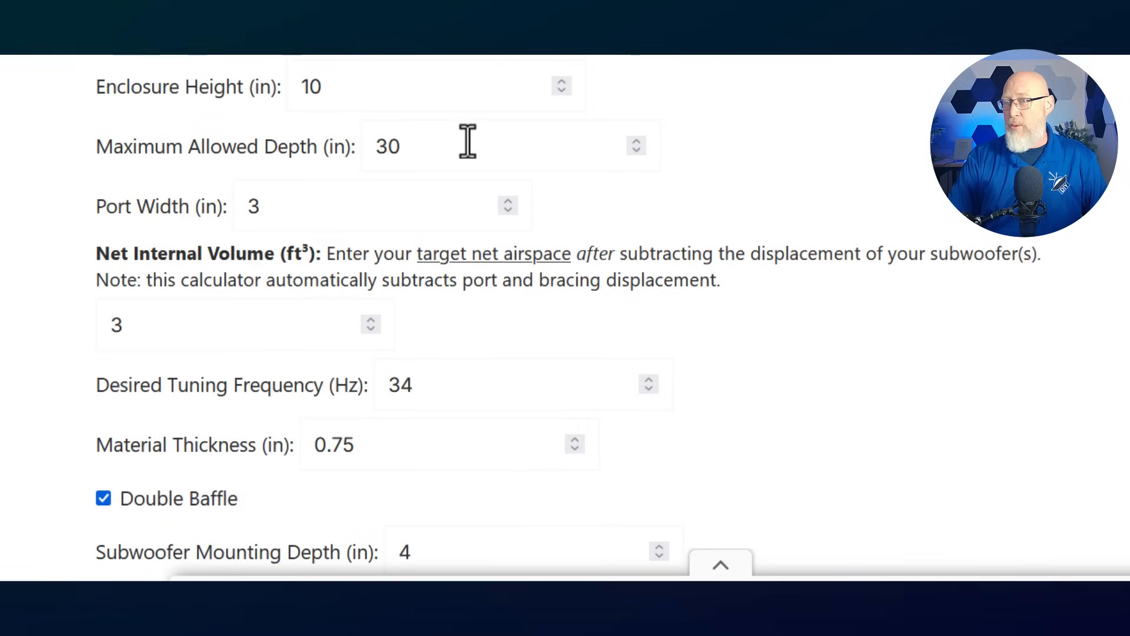
text(34)
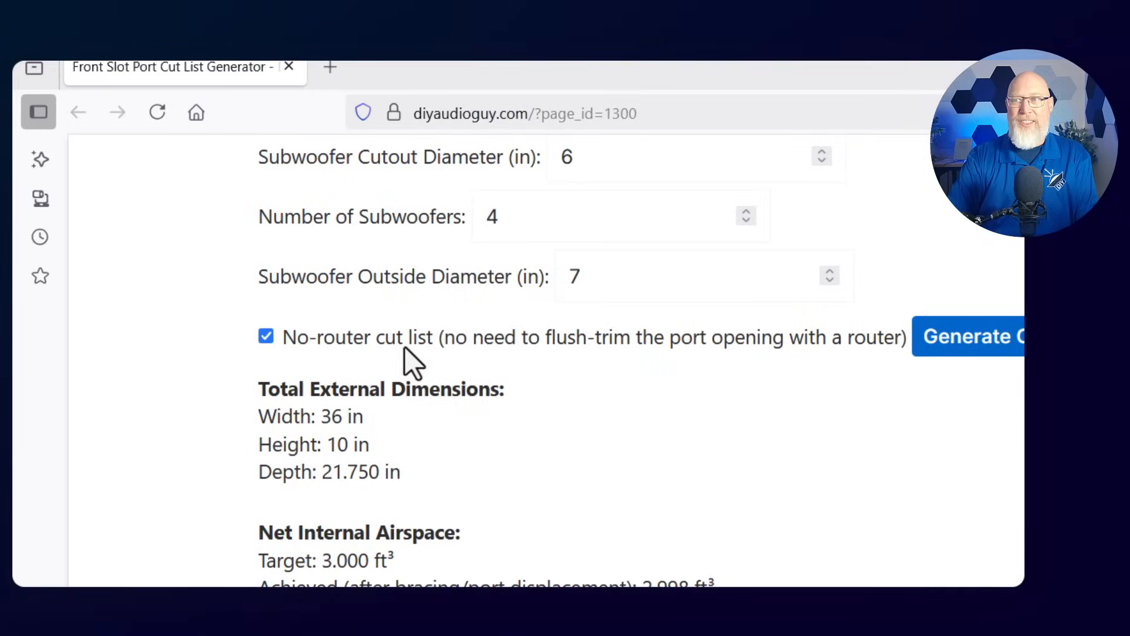
click(970, 336)
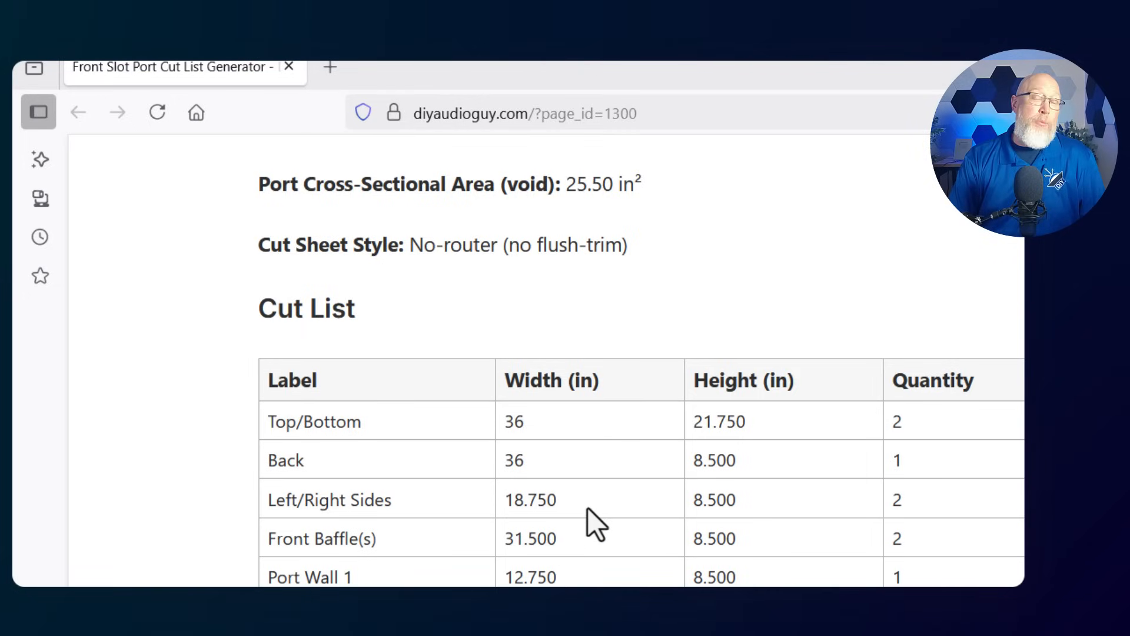
scroll(down, 3)
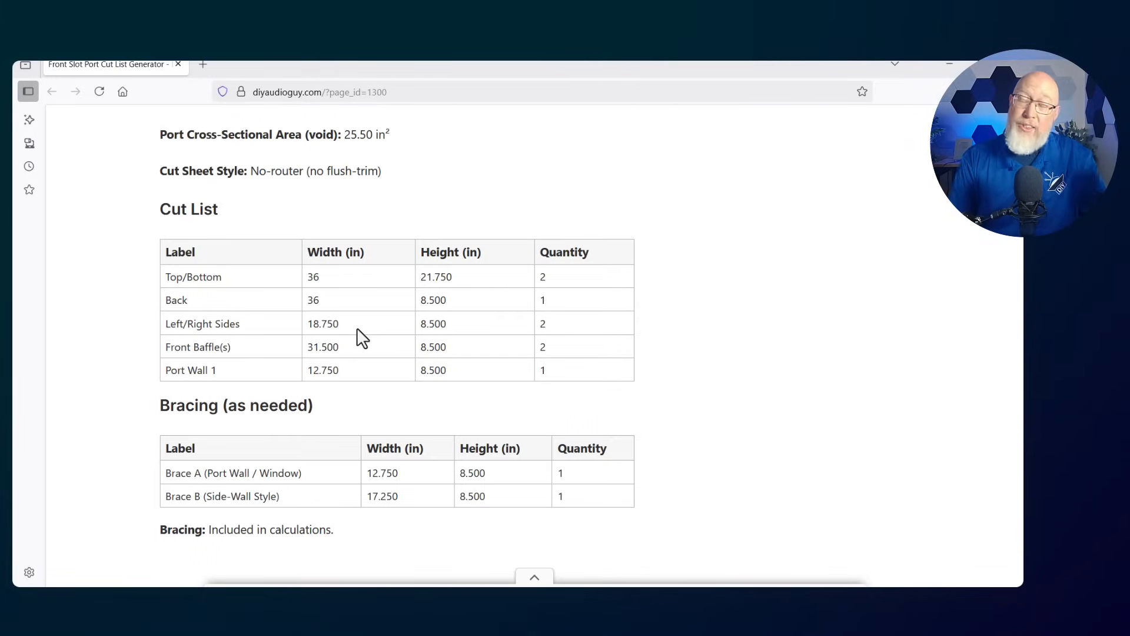
scroll(down, 3)
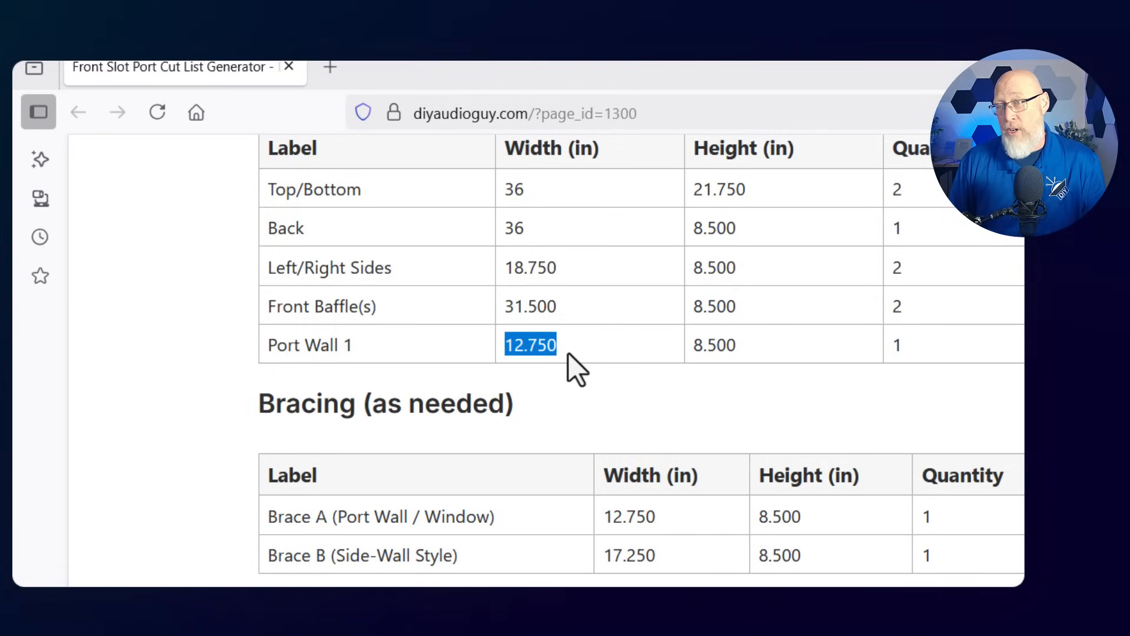
scroll(down, 3)
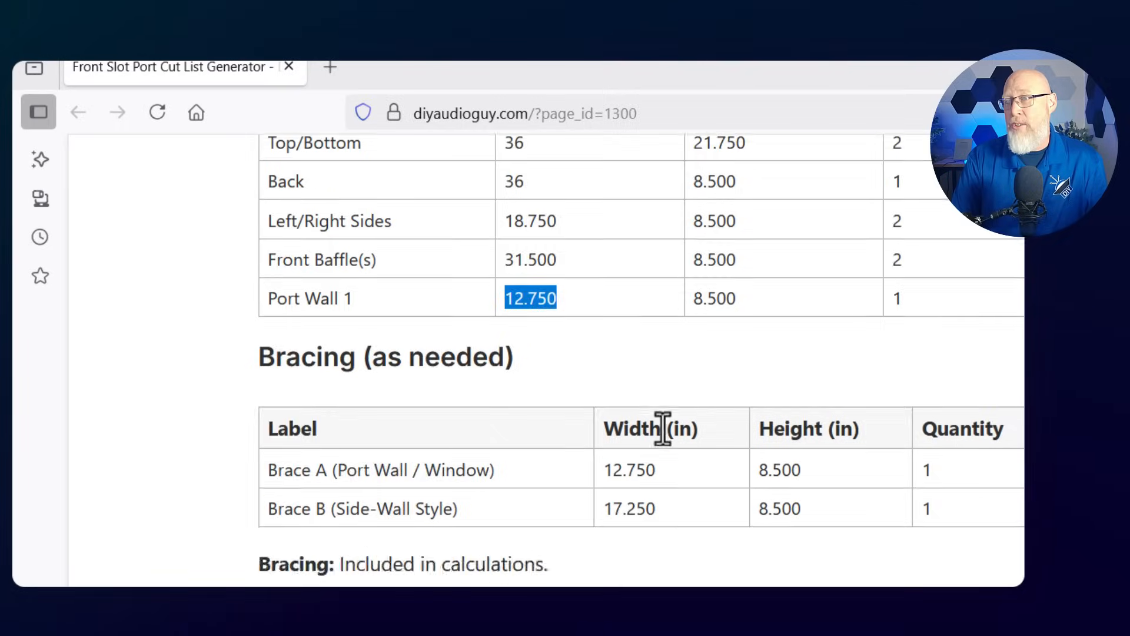
scroll(down, 3)
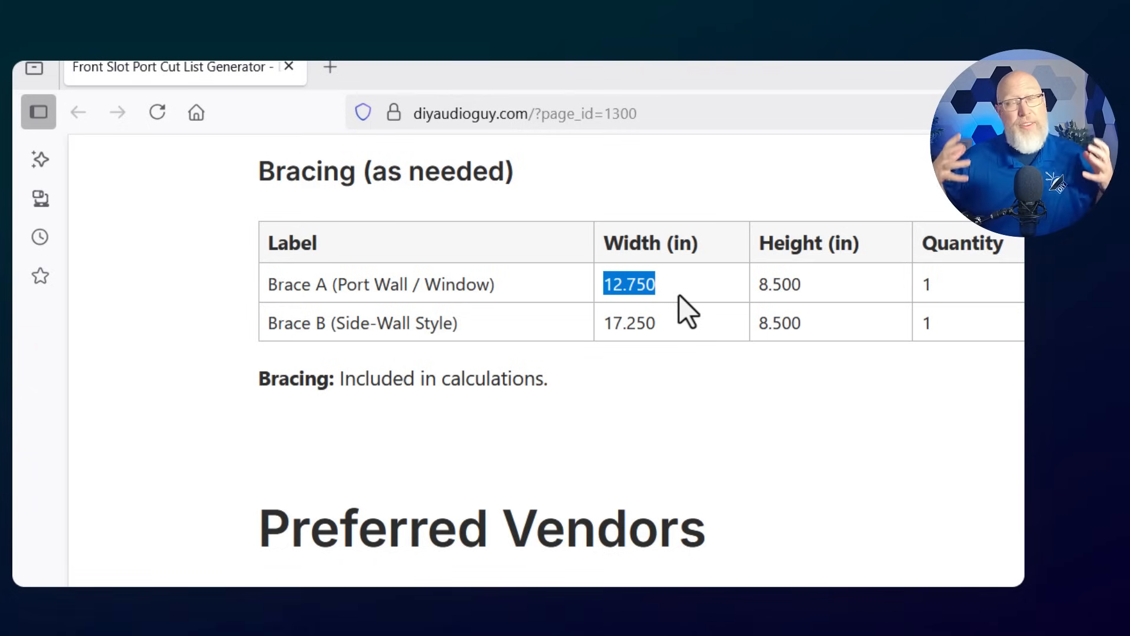
mouse_move(804, 450)
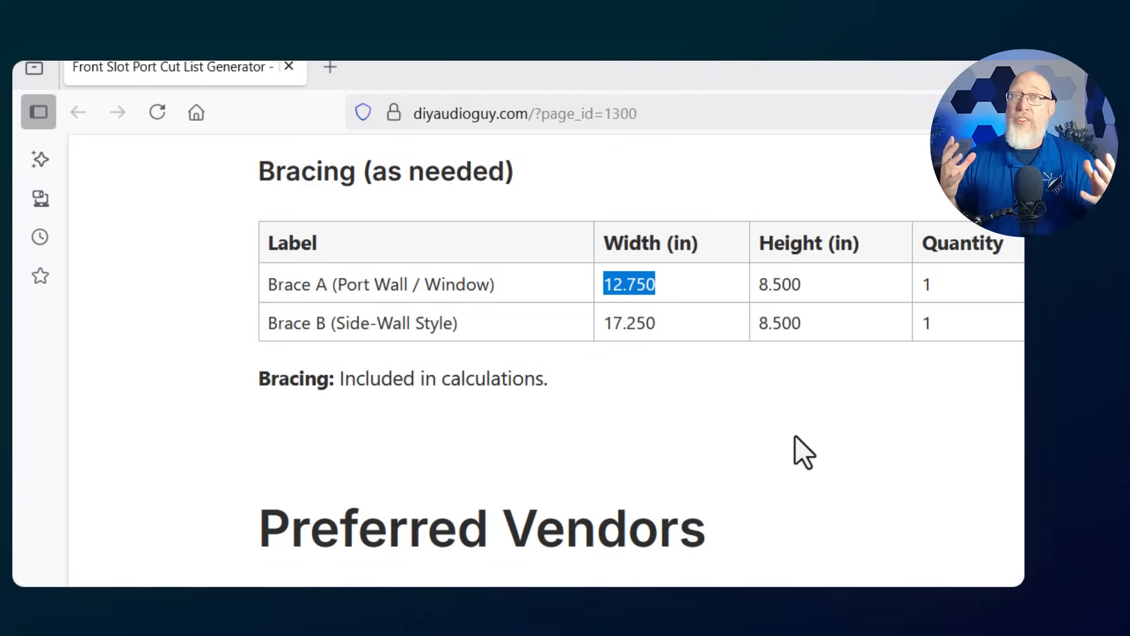